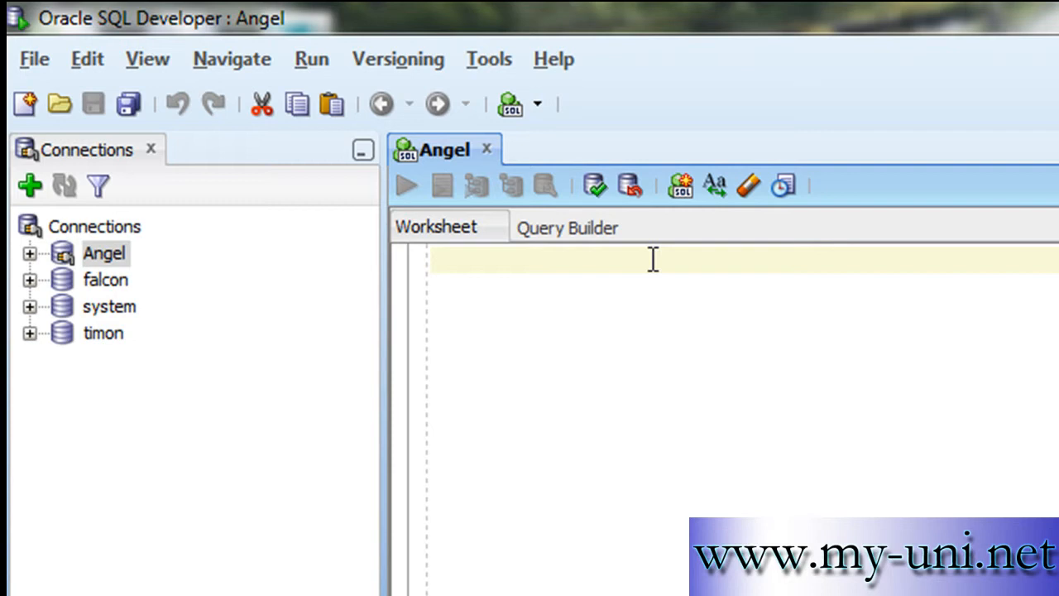
pyautogui.moveTo(51, 32)
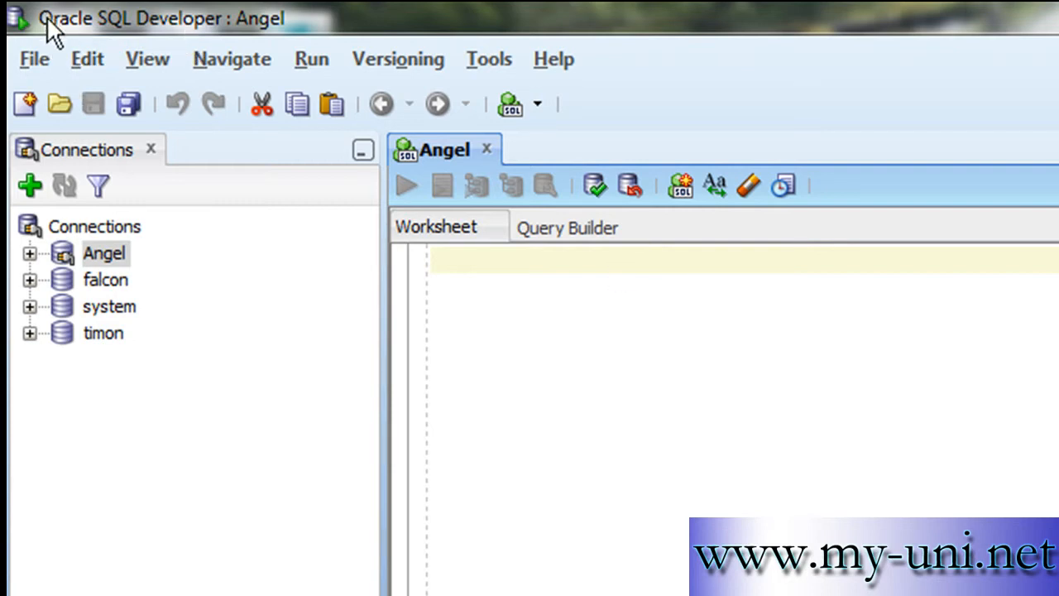
pyautogui.moveTo(124, 327)
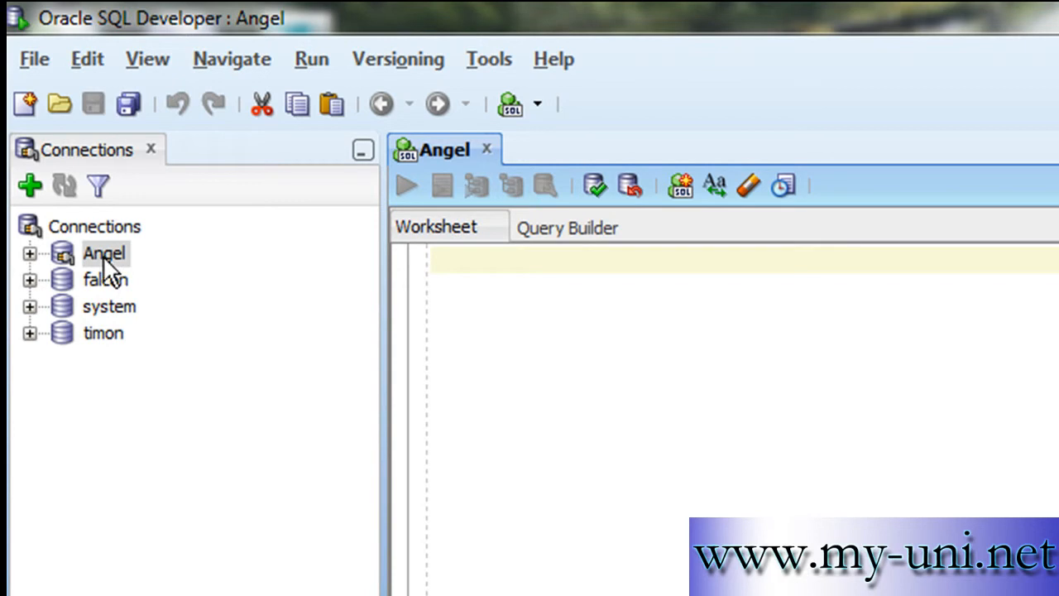
pyautogui.moveTo(99, 257)
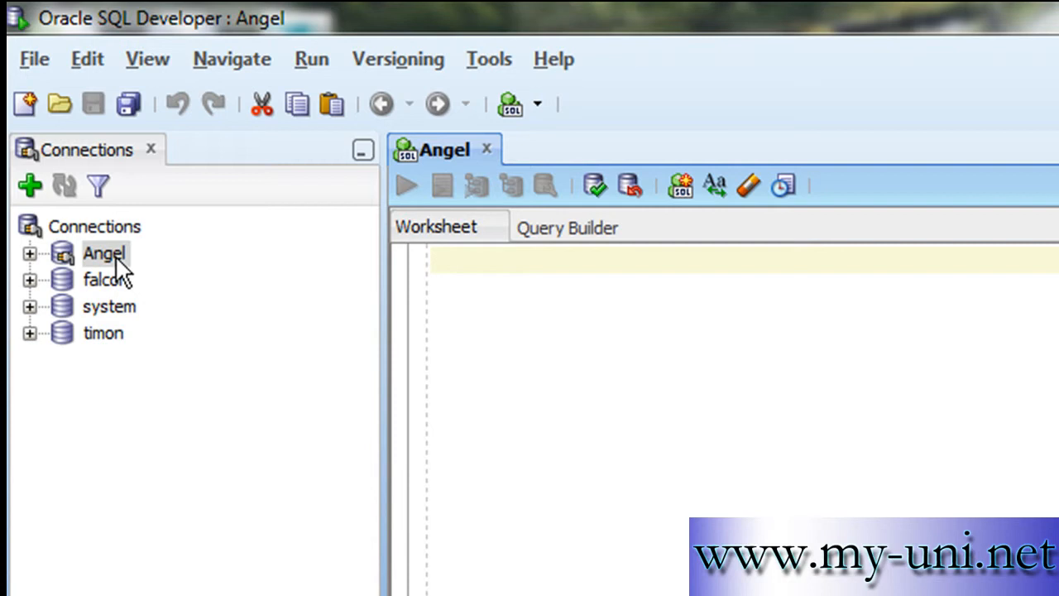
pyautogui.moveTo(62, 33)
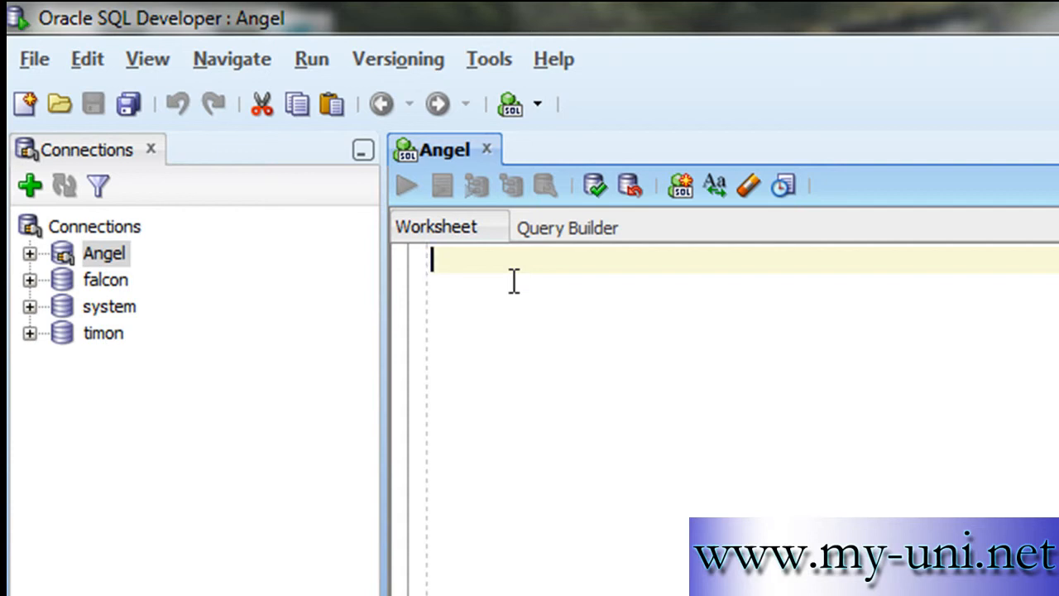
# Type the template line 'select column_name [*] from database_object;' as the worksheet's first line.
pyautogui.write('sele')
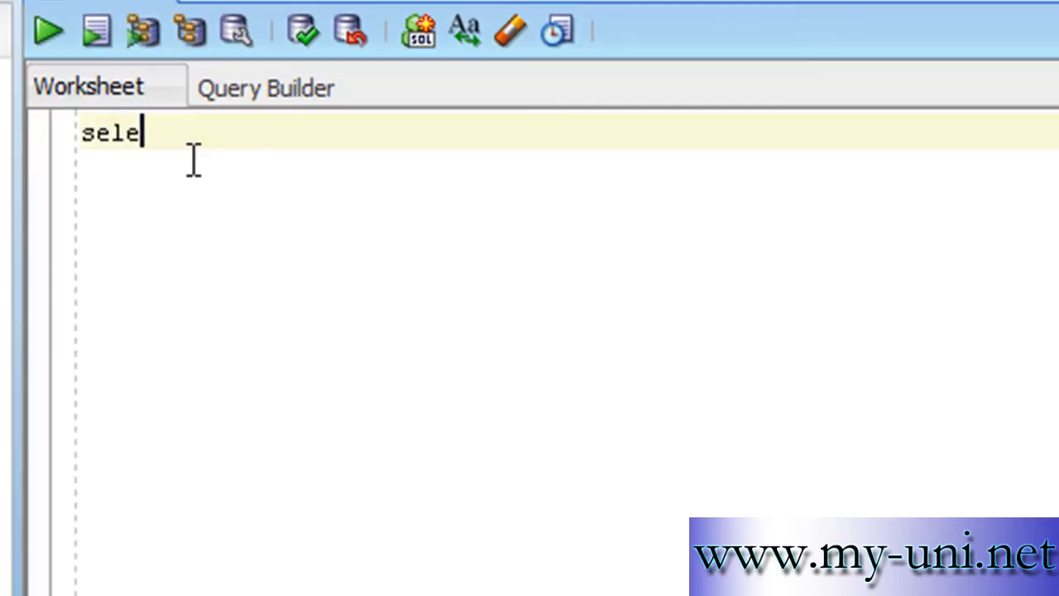
pyautogui.write('ct column')
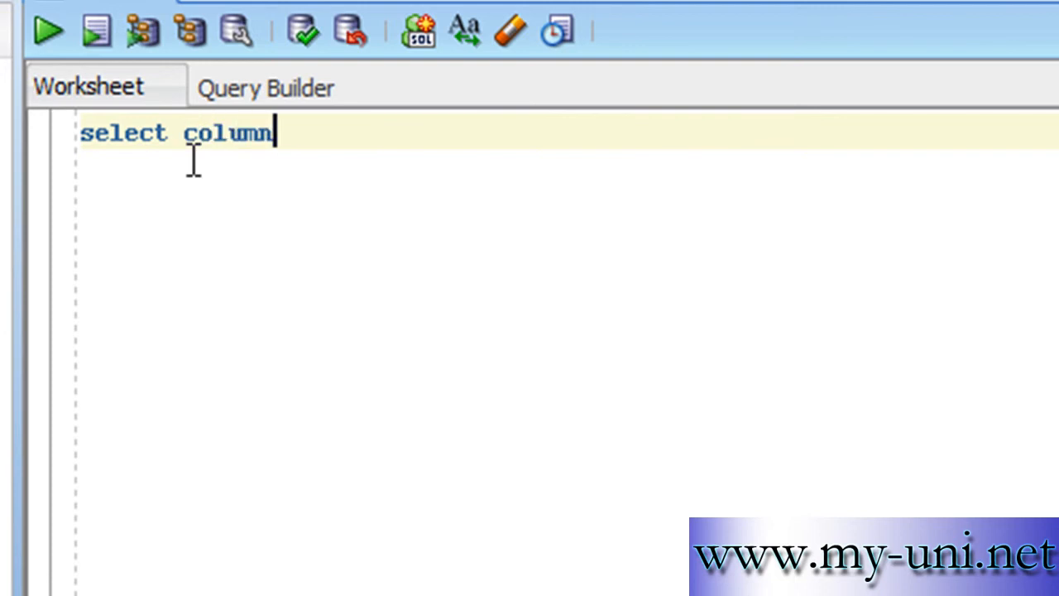
pyautogui.write('_name [')
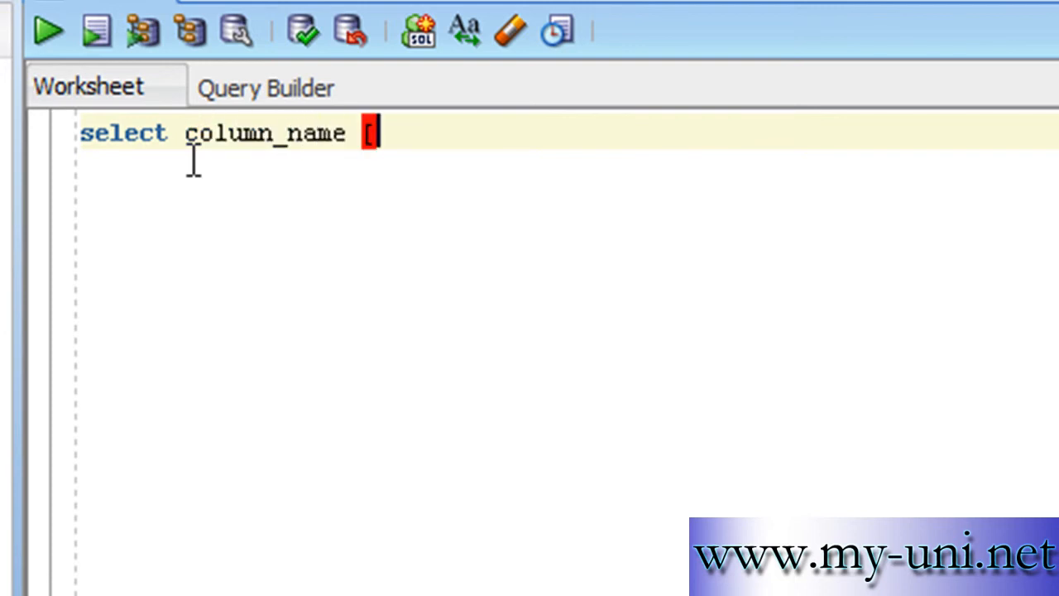
pyautogui.write('*]')
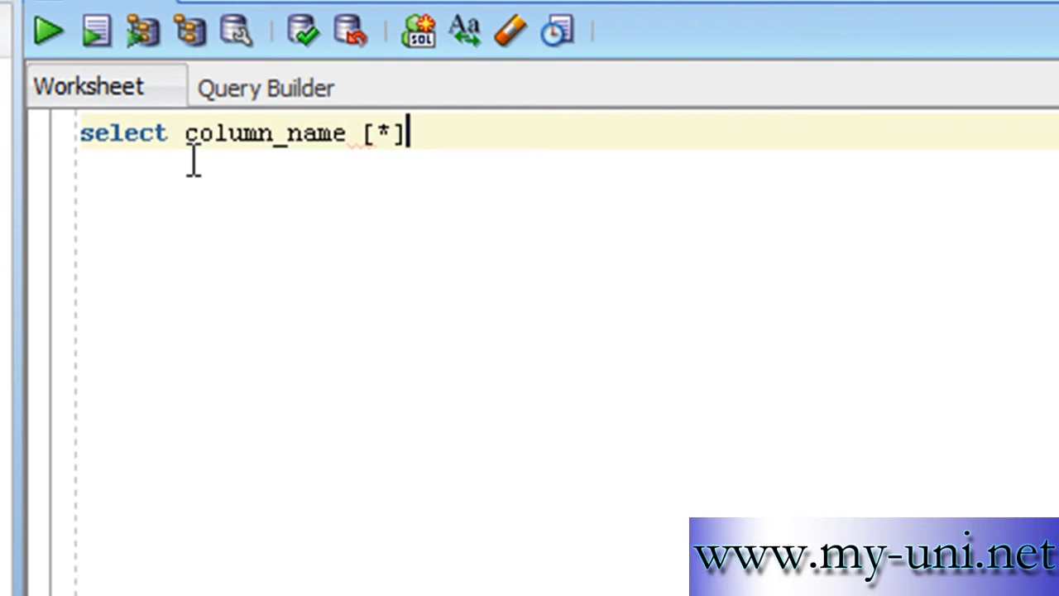
pyautogui.write('from')
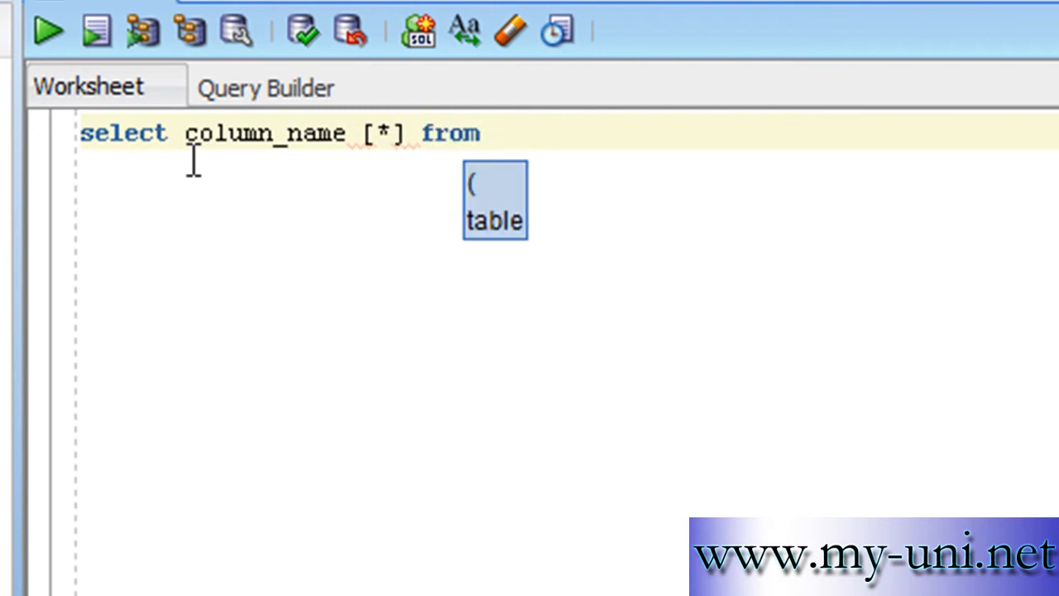
pyautogui.write('database')
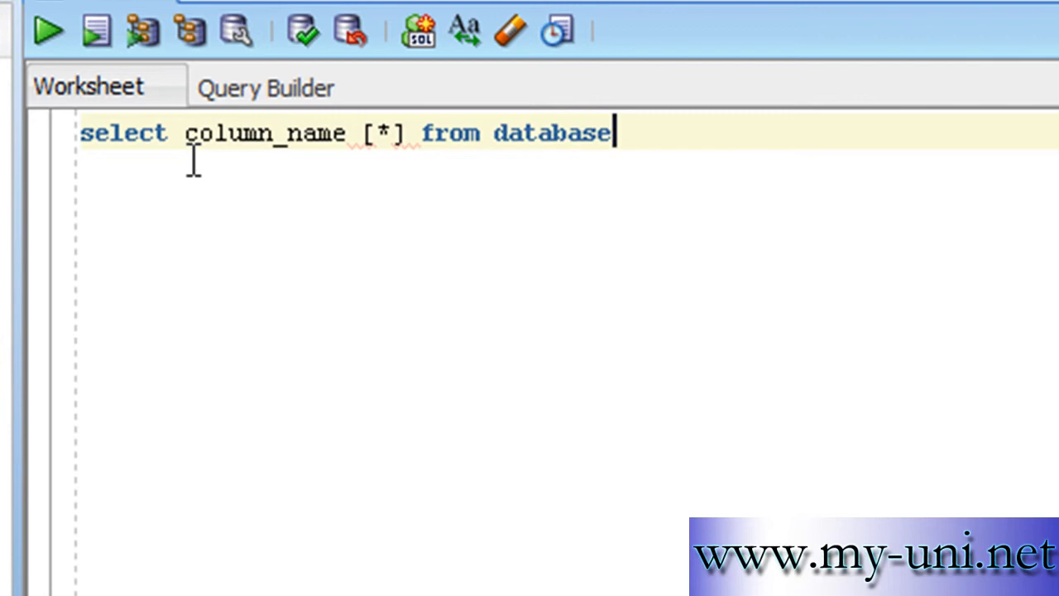
pyautogui.write('_obje')
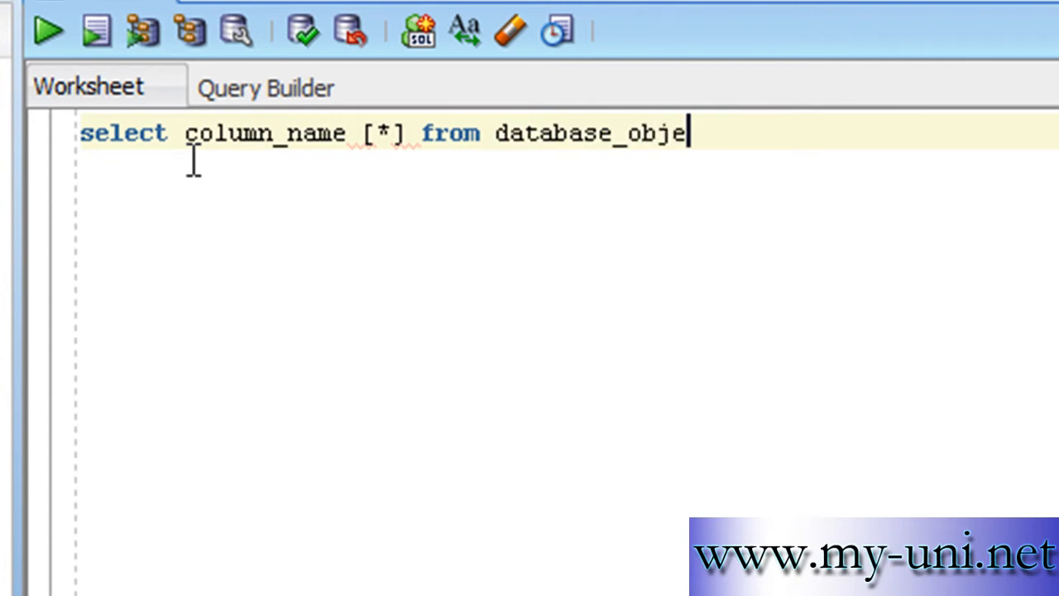
pyautogui.write('ct;')
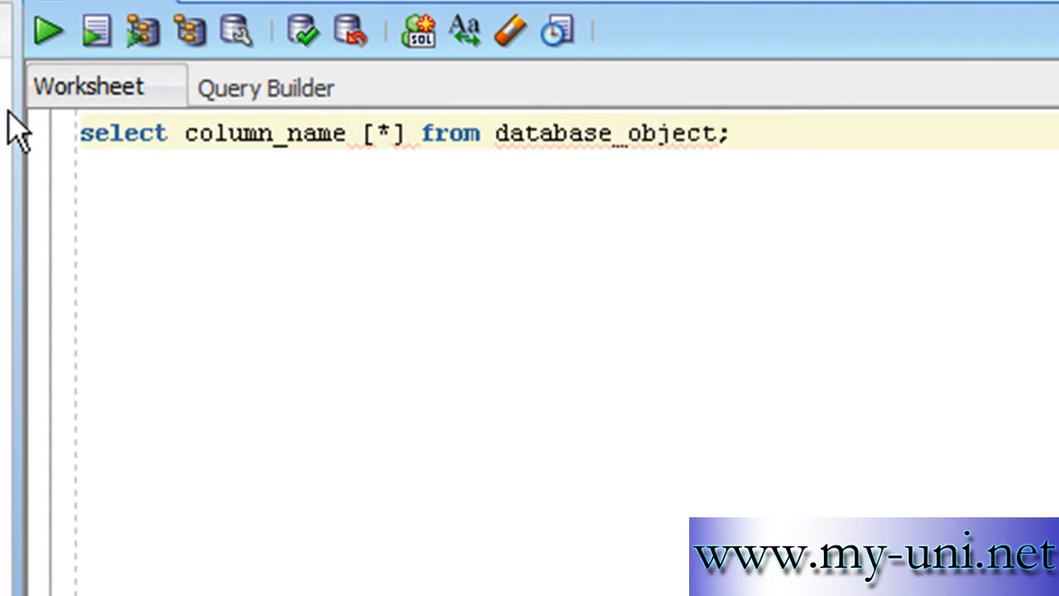
pyautogui.click(732, 132)
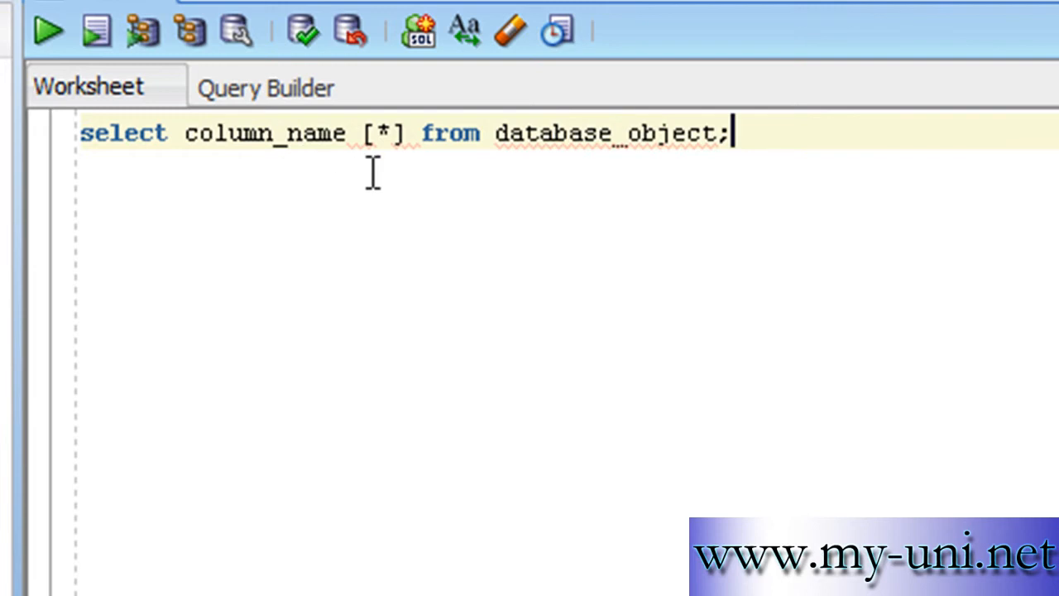
pyautogui.moveTo(329, 132)
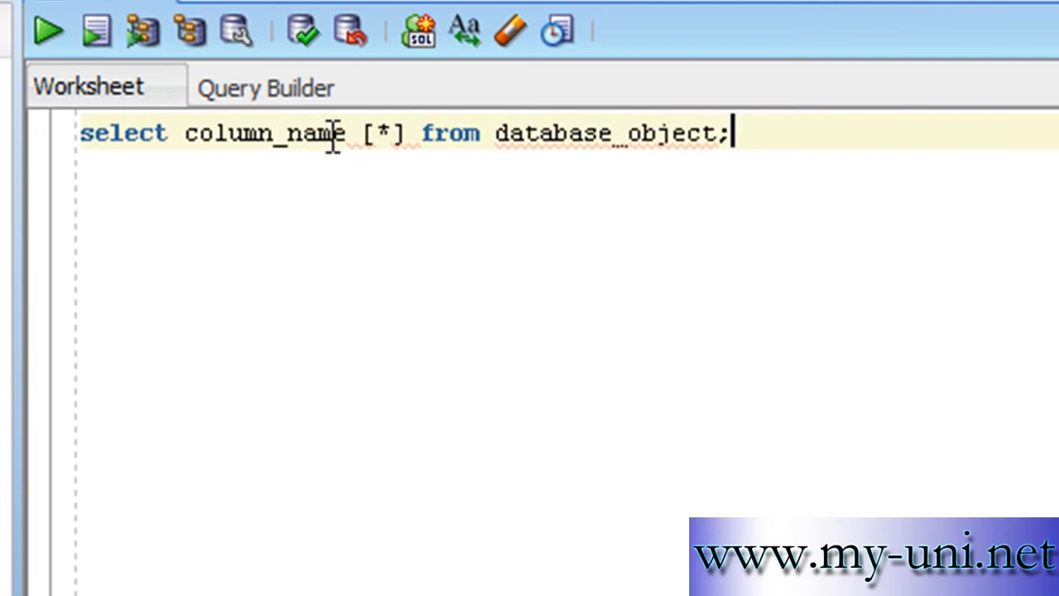
pyautogui.moveTo(383, 163)
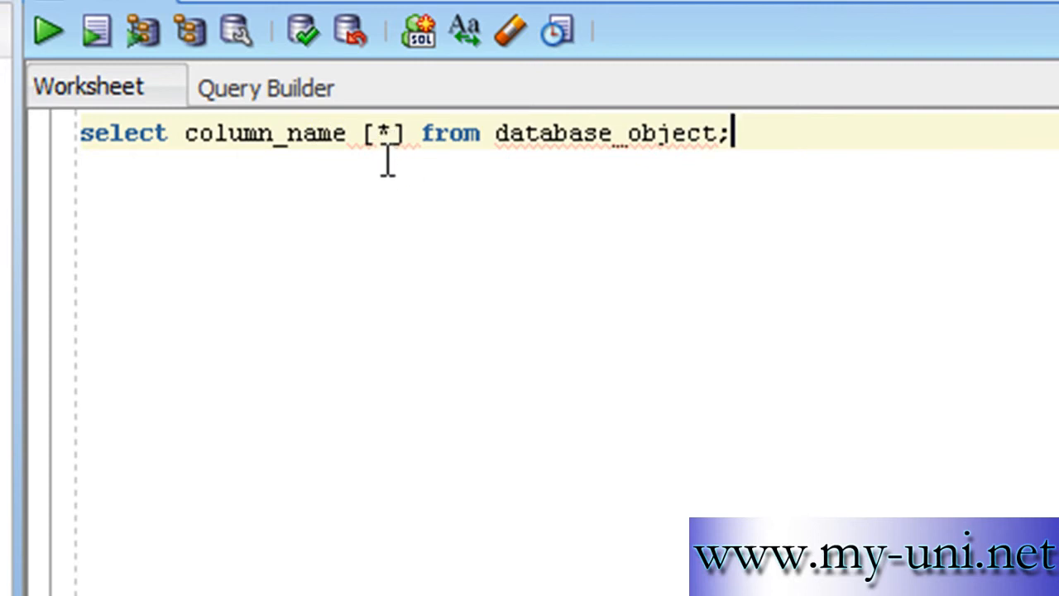
pyautogui.moveTo(671, 170)
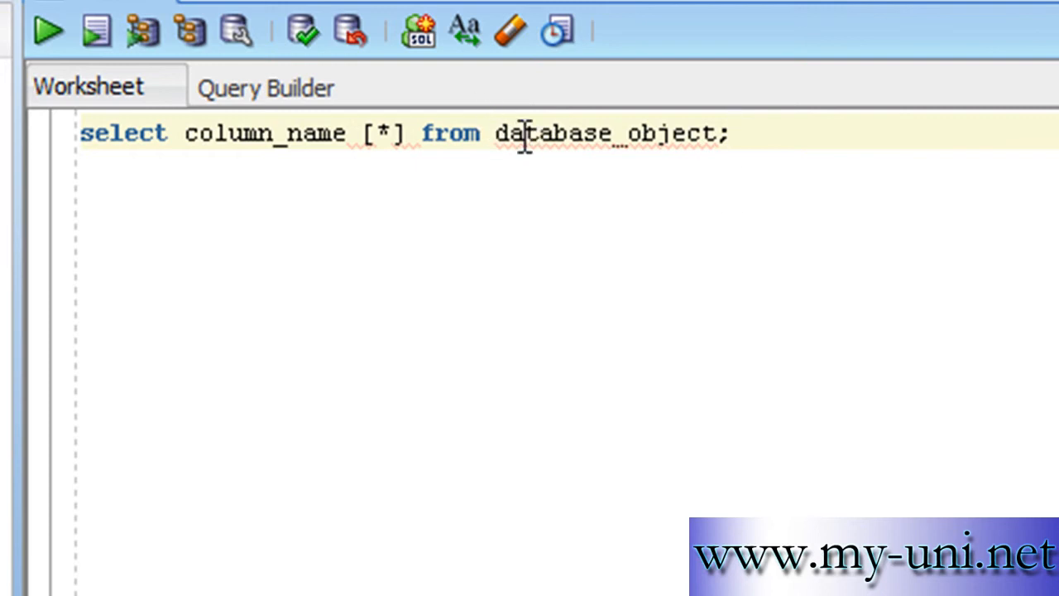
pyautogui.moveTo(532, 331)
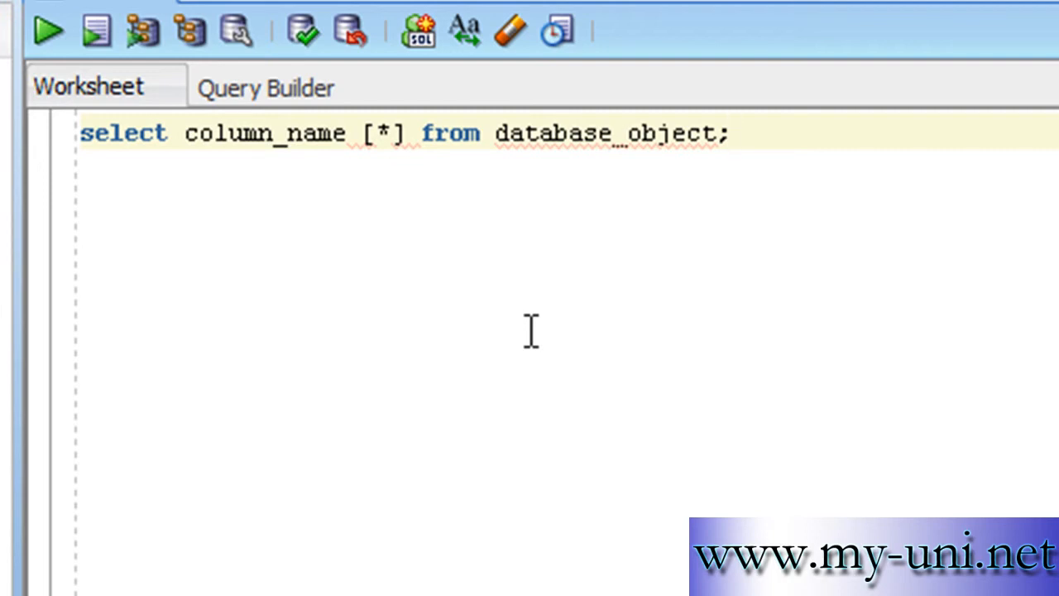
pyautogui.moveTo(770, 132)
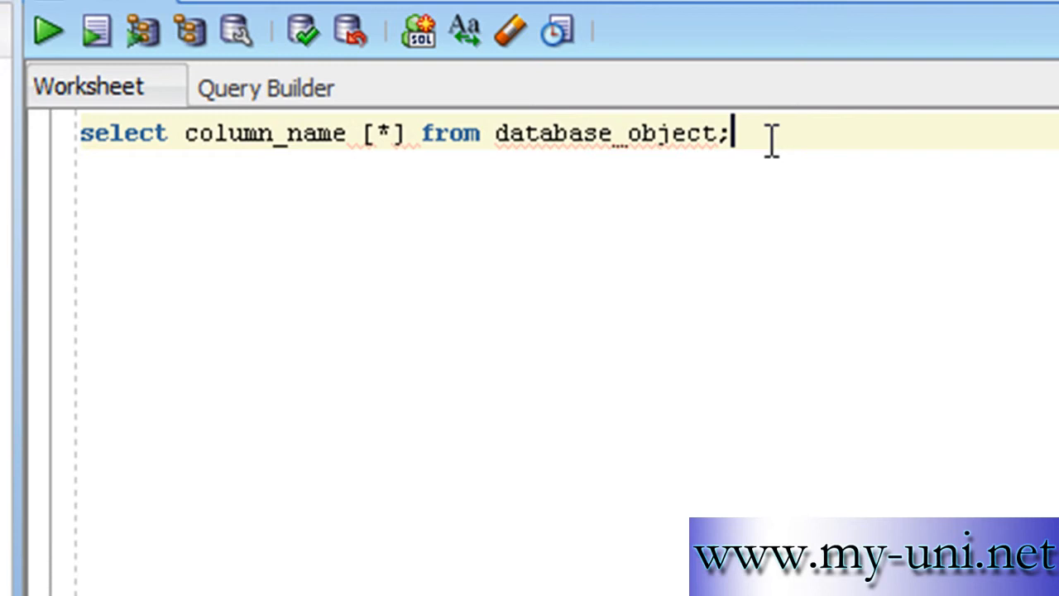
# Run 'select sysdate from dual;' to return the date 25/SEP/11.
pyautogui.write('sel')
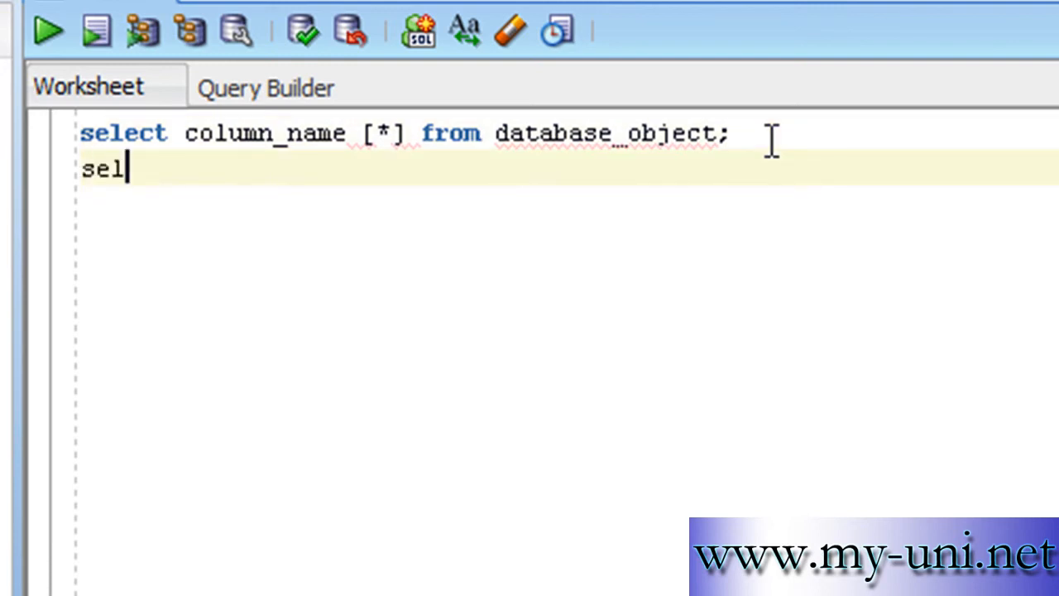
pyautogui.write('ect')
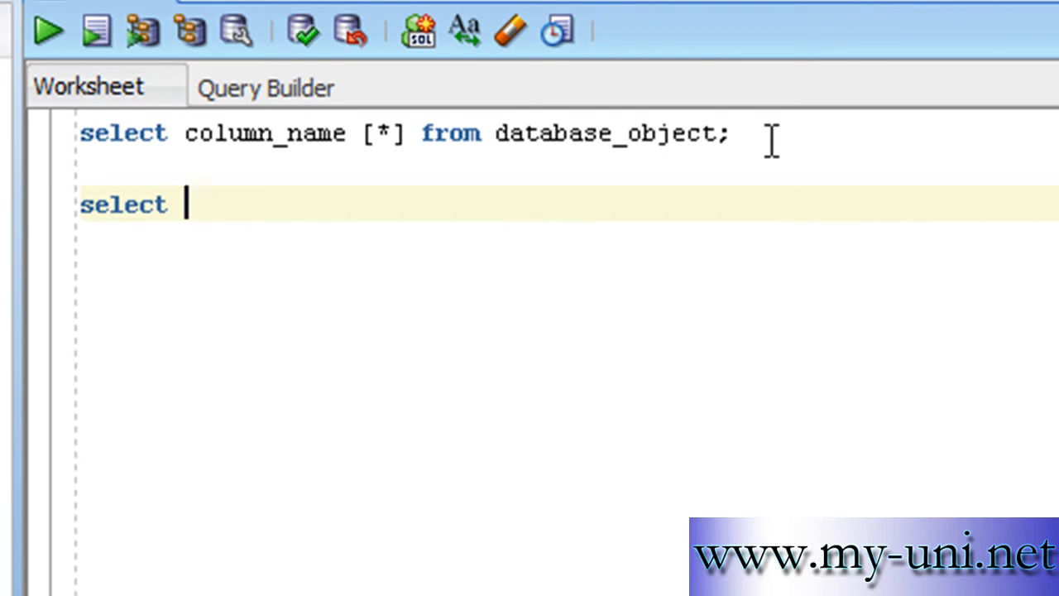
pyautogui.write('sysda')
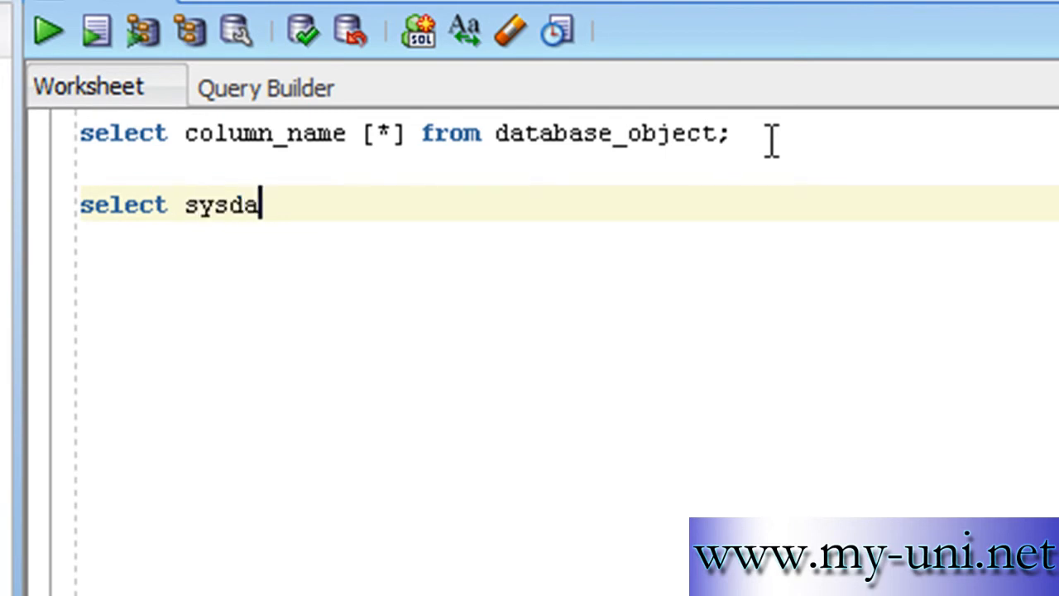
pyautogui.write('te from dual')
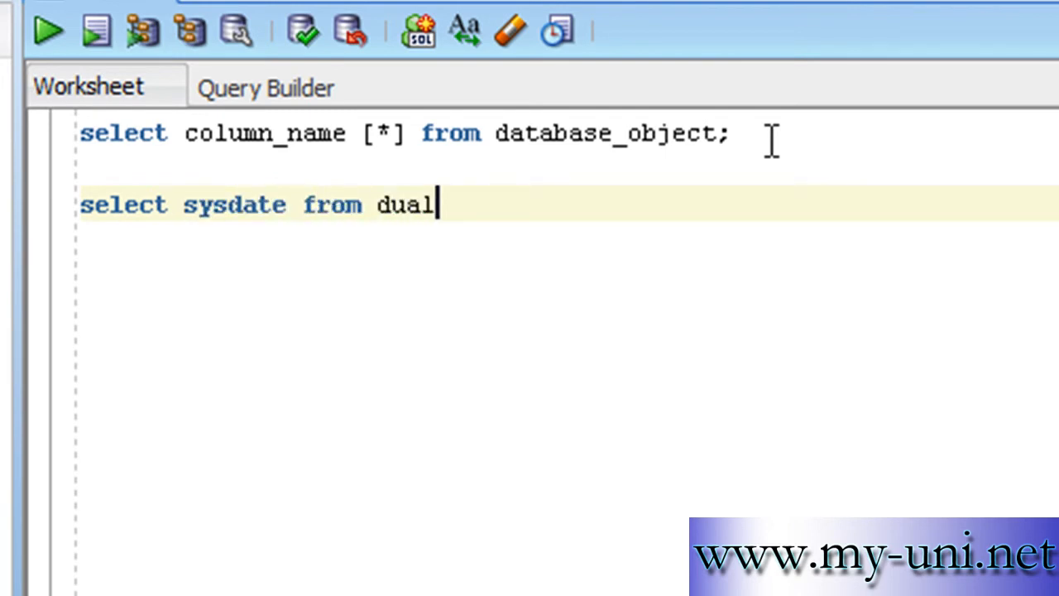
pyautogui.write(';')
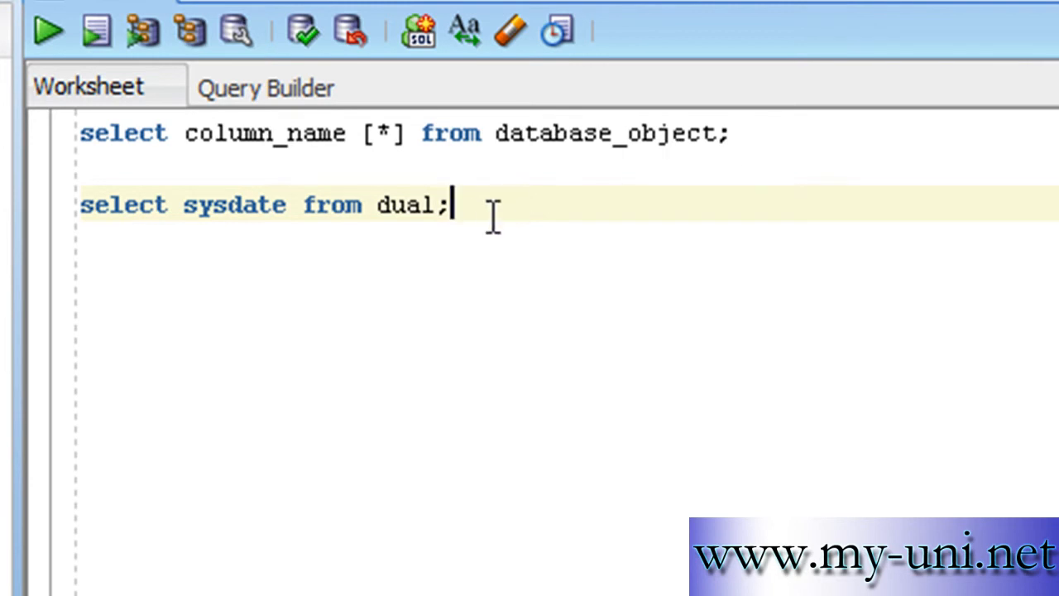
pyautogui.click(47, 31)
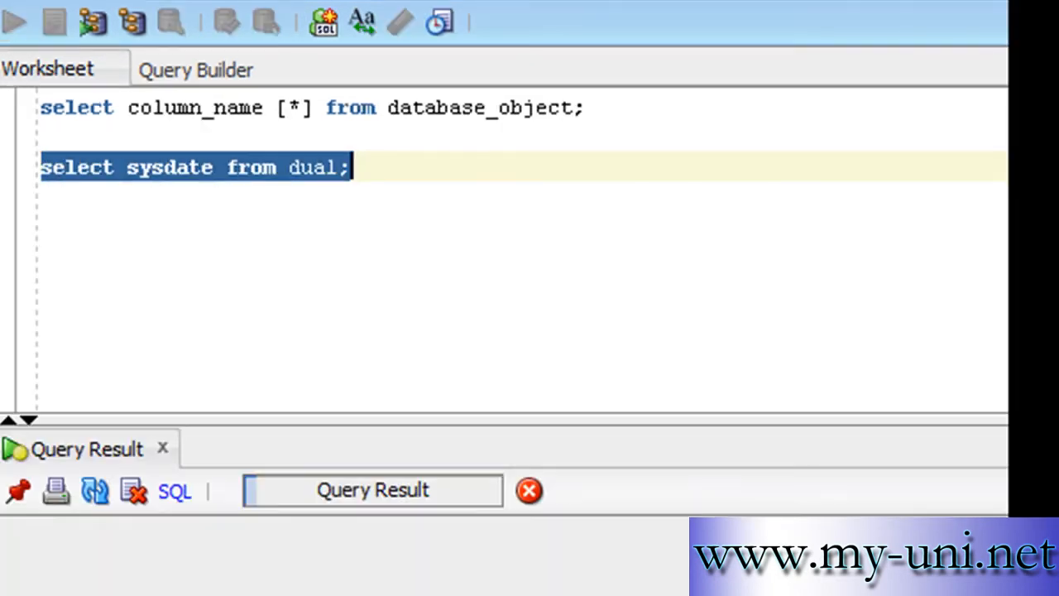
pyautogui.click(14, 23)
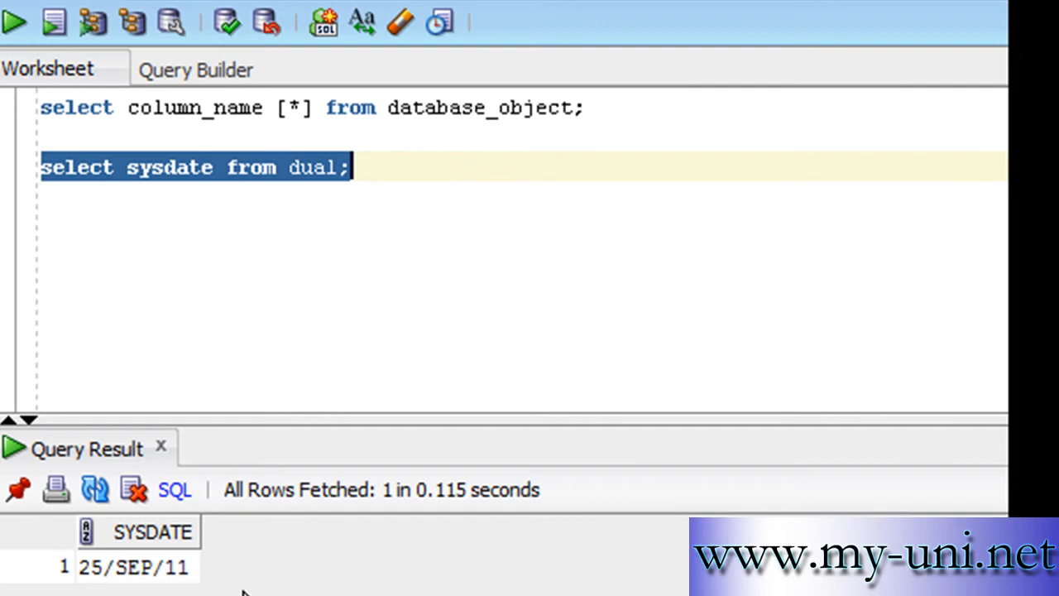
# Run a query multiplying 300 by 250 from DUAL, returning 75000.
pyautogui.write('select 300')
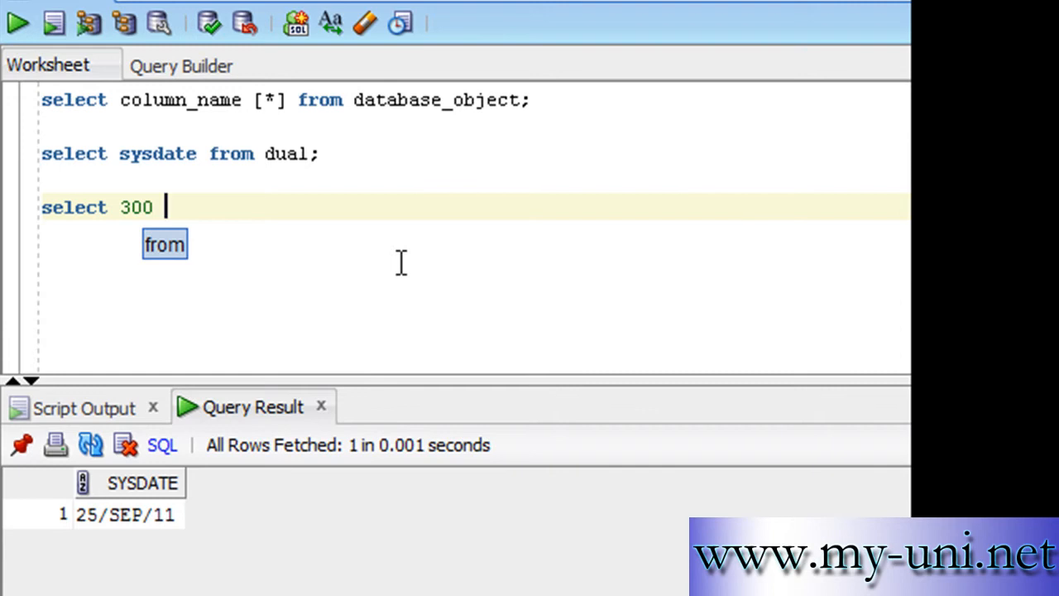
pyautogui.write('*')
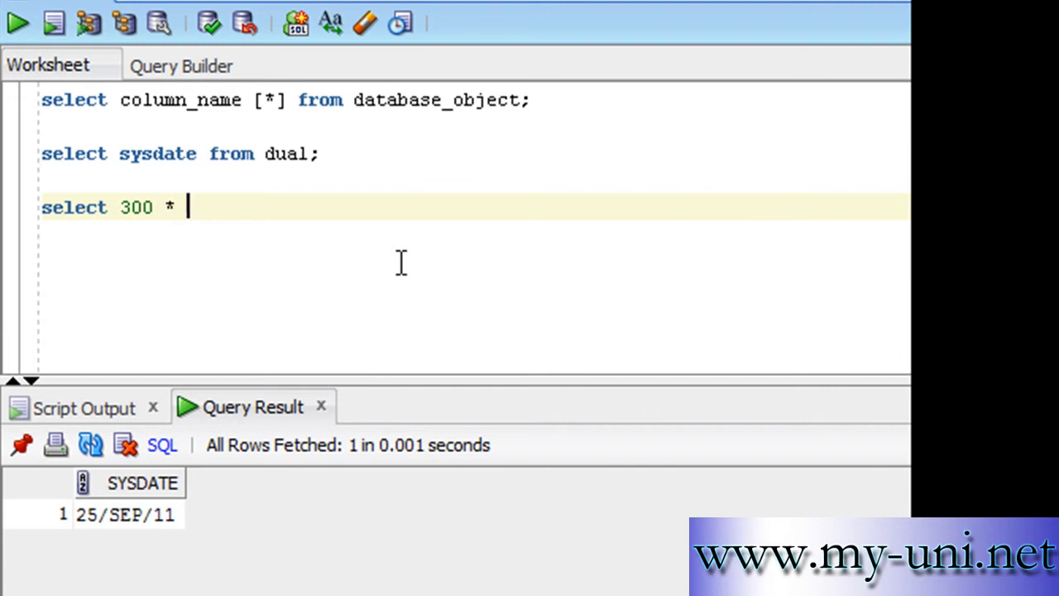
pyautogui.write('250 from dual;')
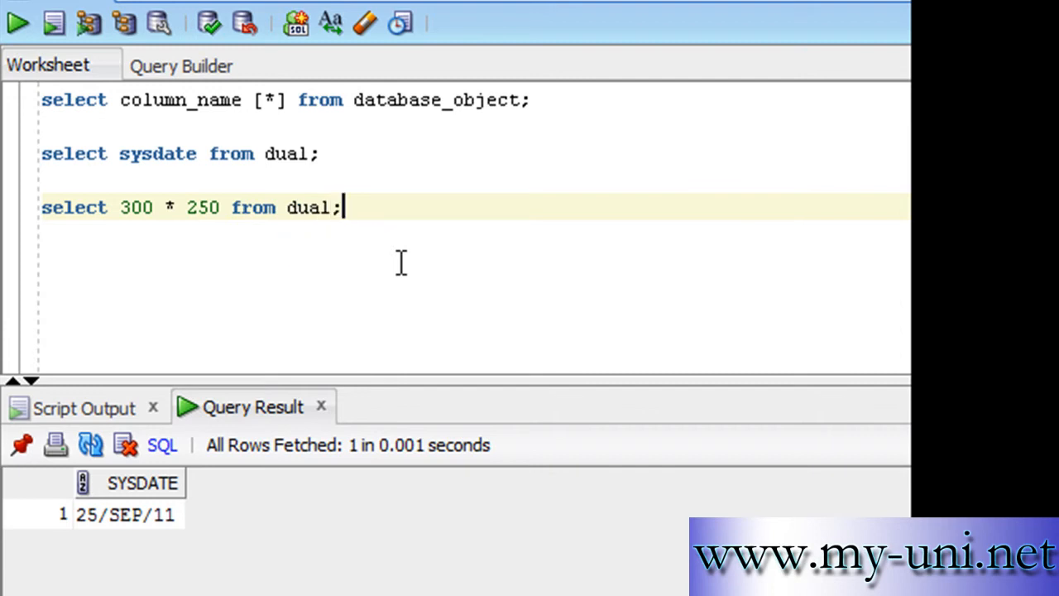
pyautogui.moveTo(318, 207)
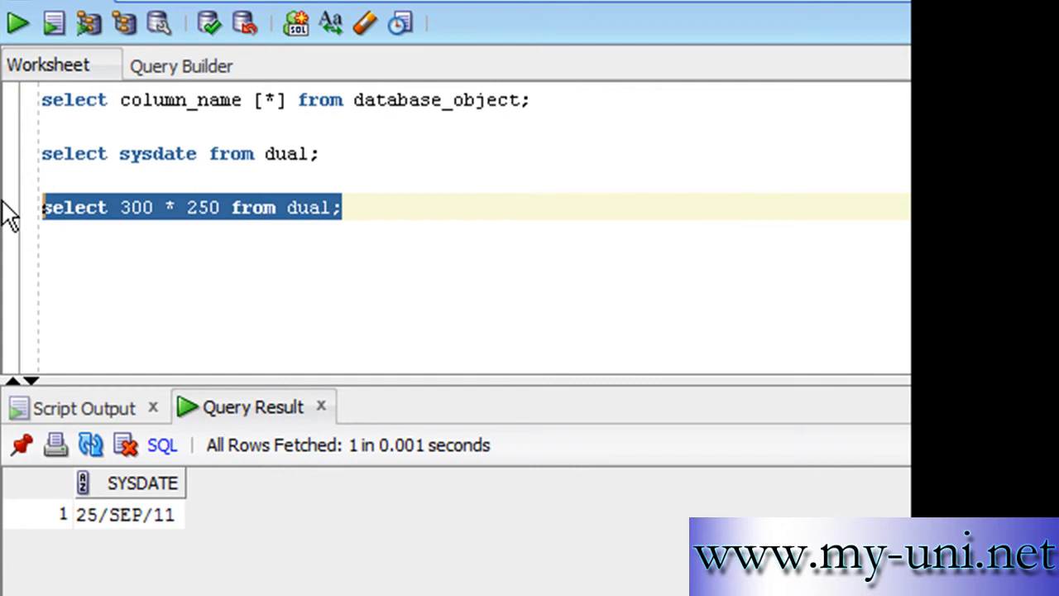
pyautogui.click(16, 22)
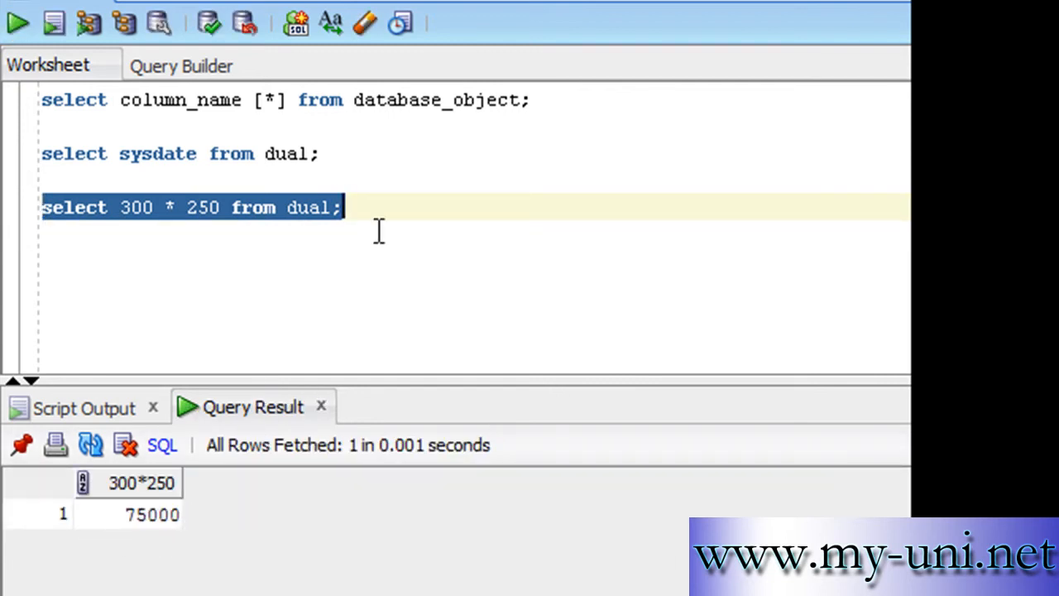
# Run 'select 500/25 from dual;', returning 20.
pyautogui.write('s')
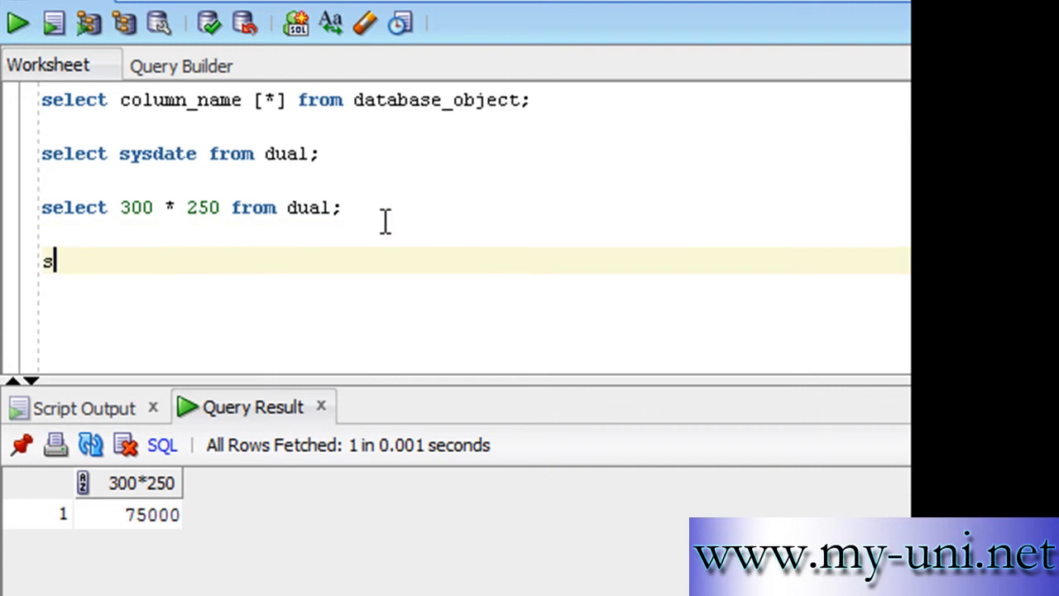
pyautogui.write('elect 500/25 fr')
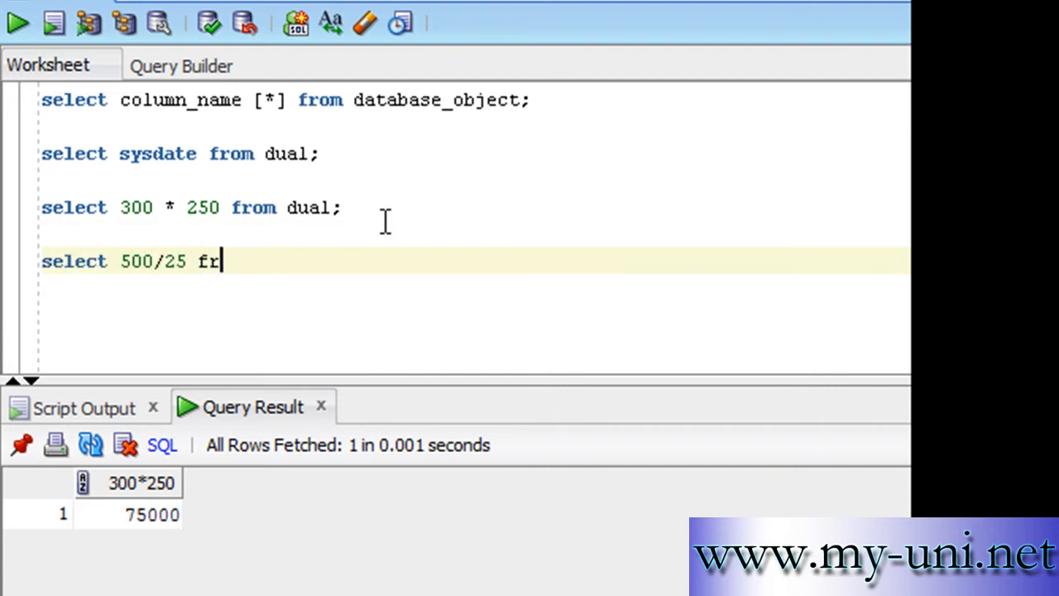
pyautogui.write('om dual;')
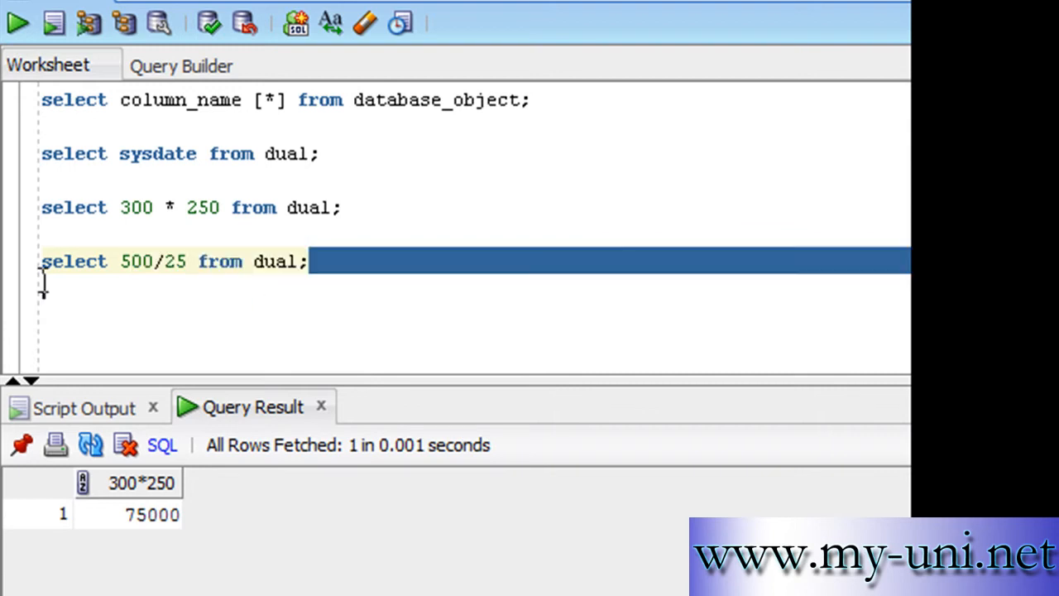
pyautogui.click(16, 22)
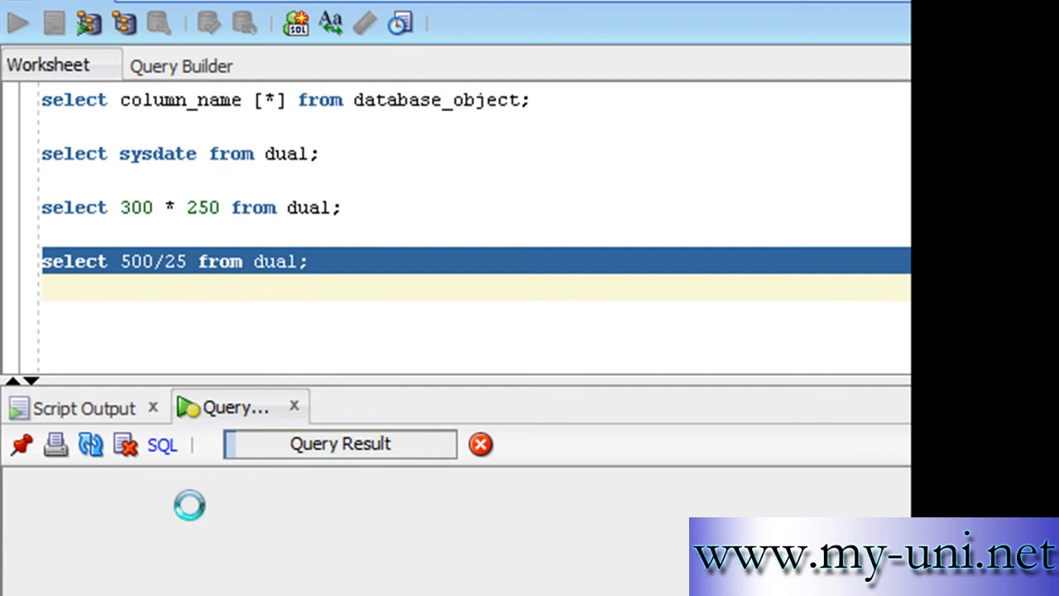
pyautogui.click(17, 22)
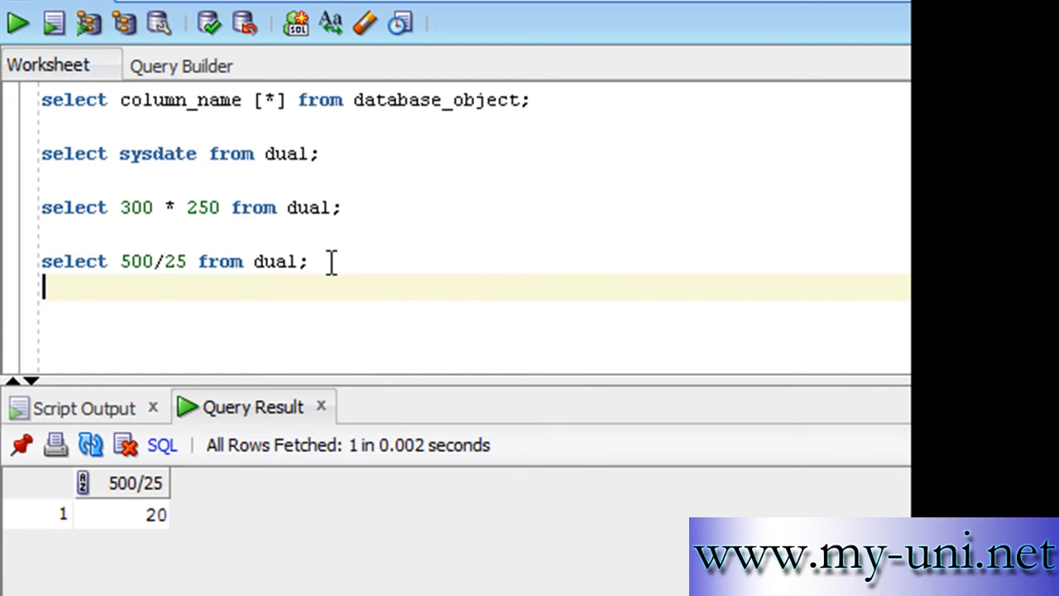
# Run 'select owner, table_name from dba_tables where table_name='DUAL';', returning SYS and DUAL.
pyautogui.write('select')
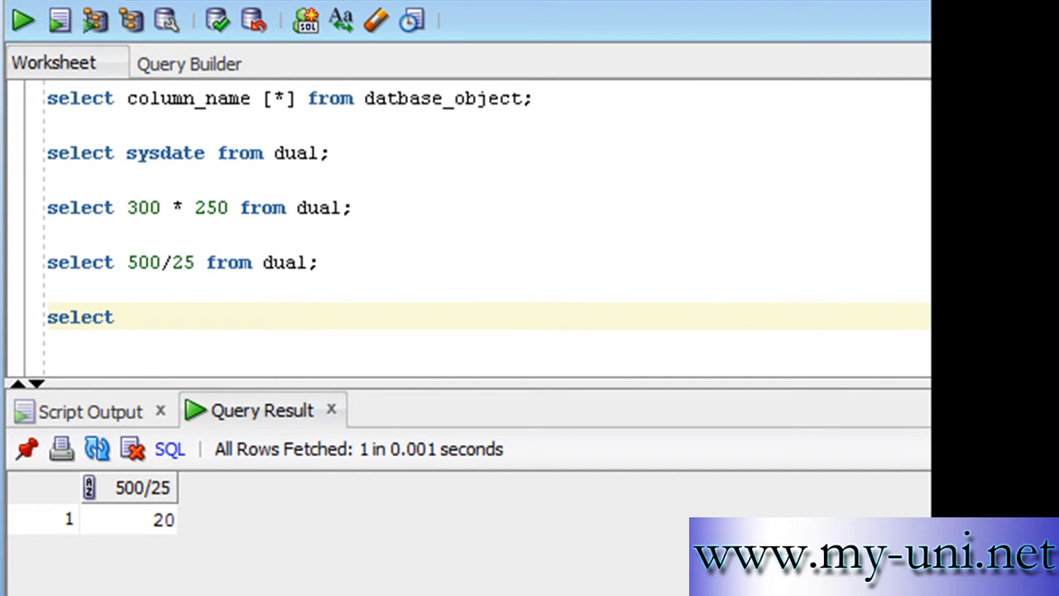
pyautogui.write('owne')
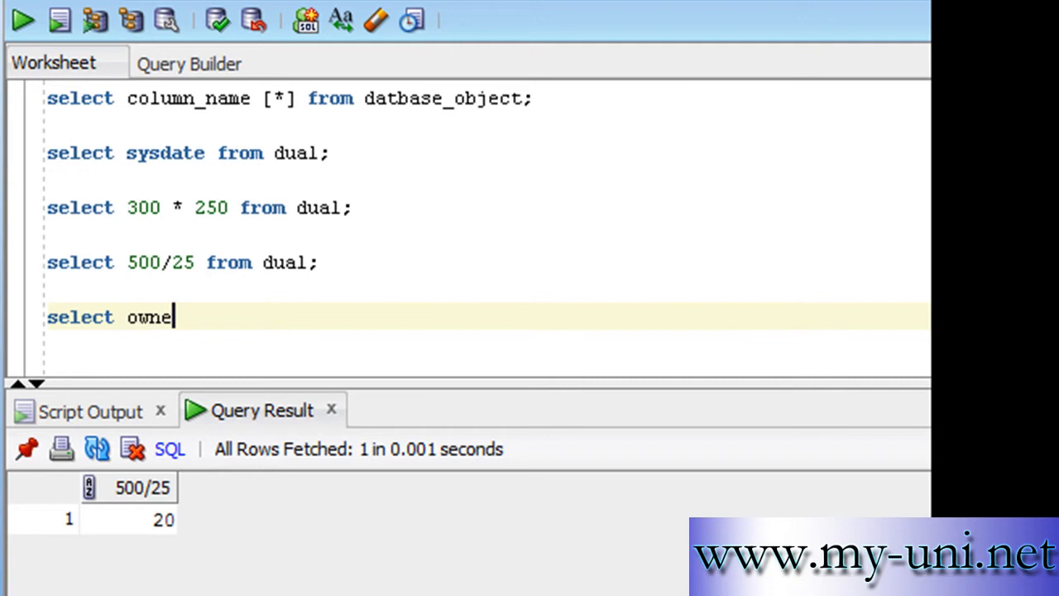
pyautogui.write('r, t')
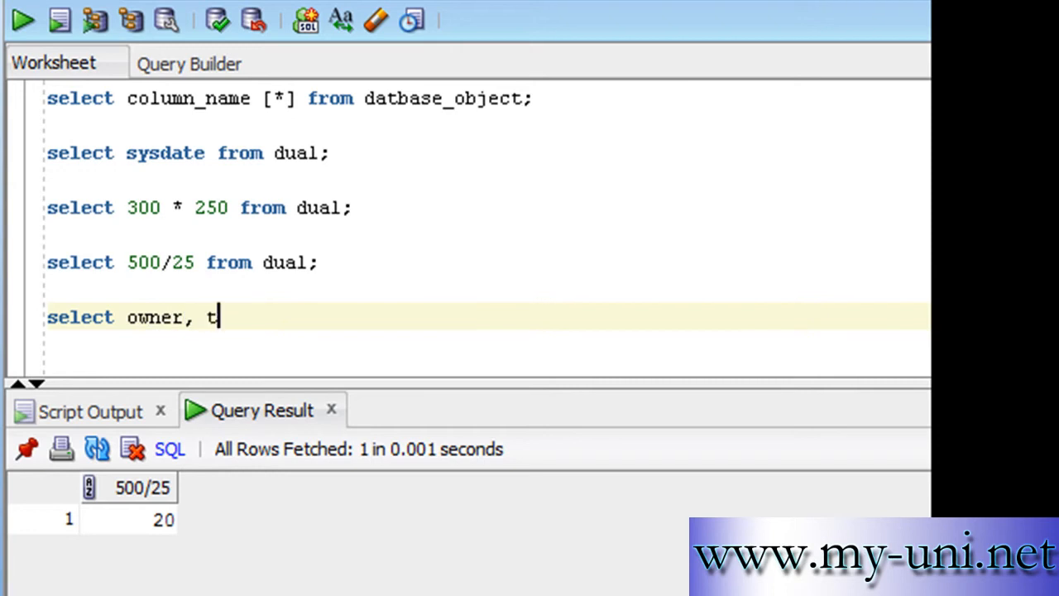
pyautogui.write('able_name')
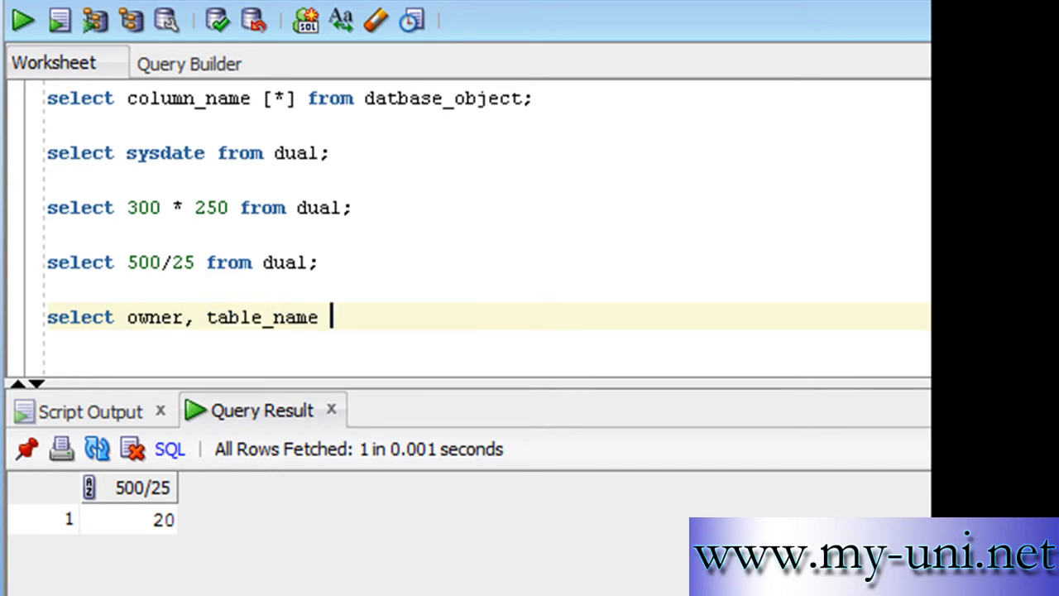
pyautogui.write('from dba_tables where tabl')
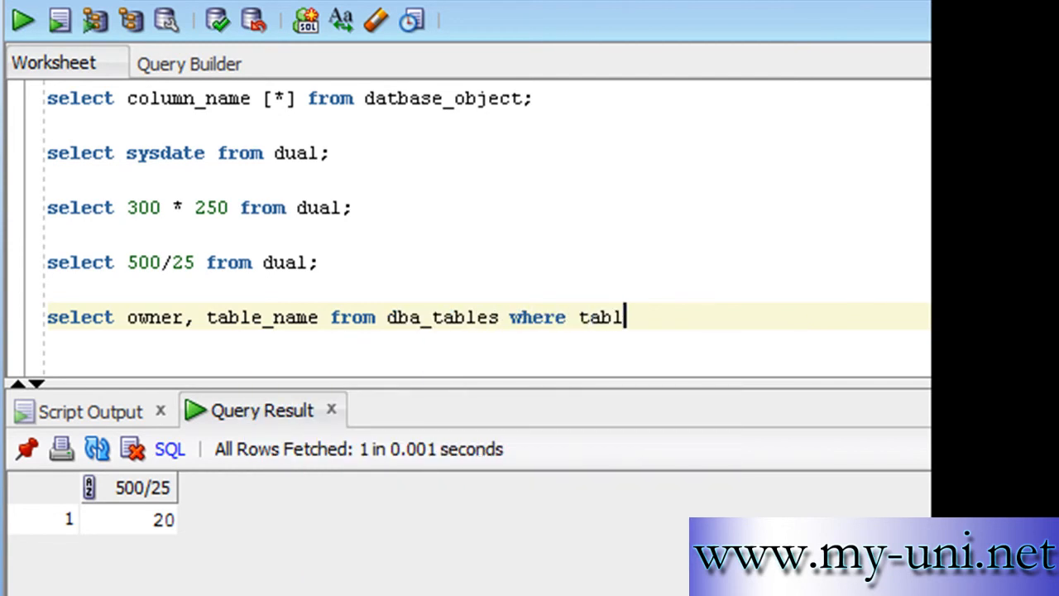
pyautogui.write('e_name')
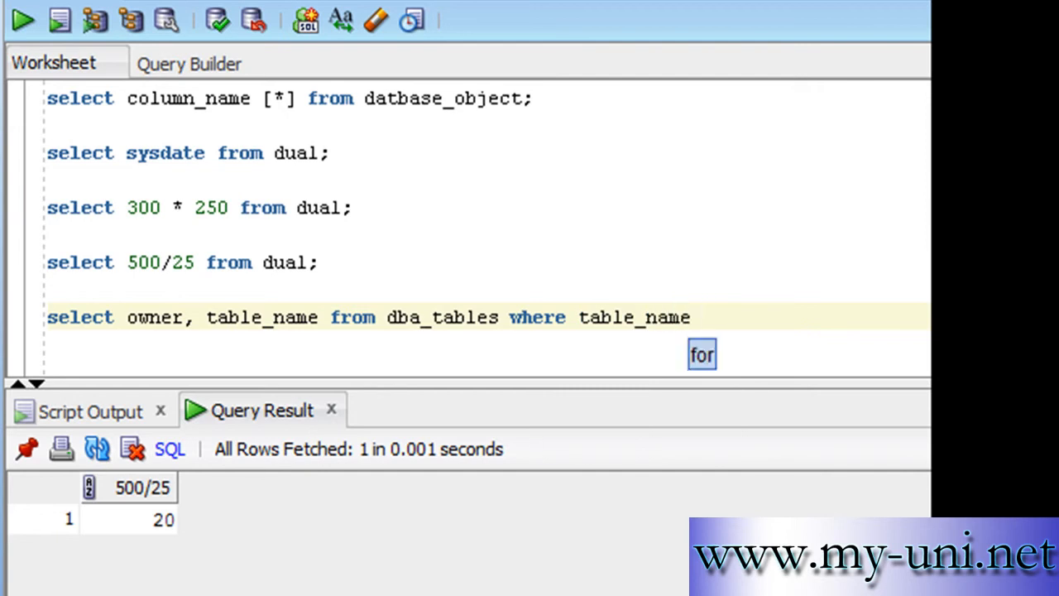
pyautogui.write("='")
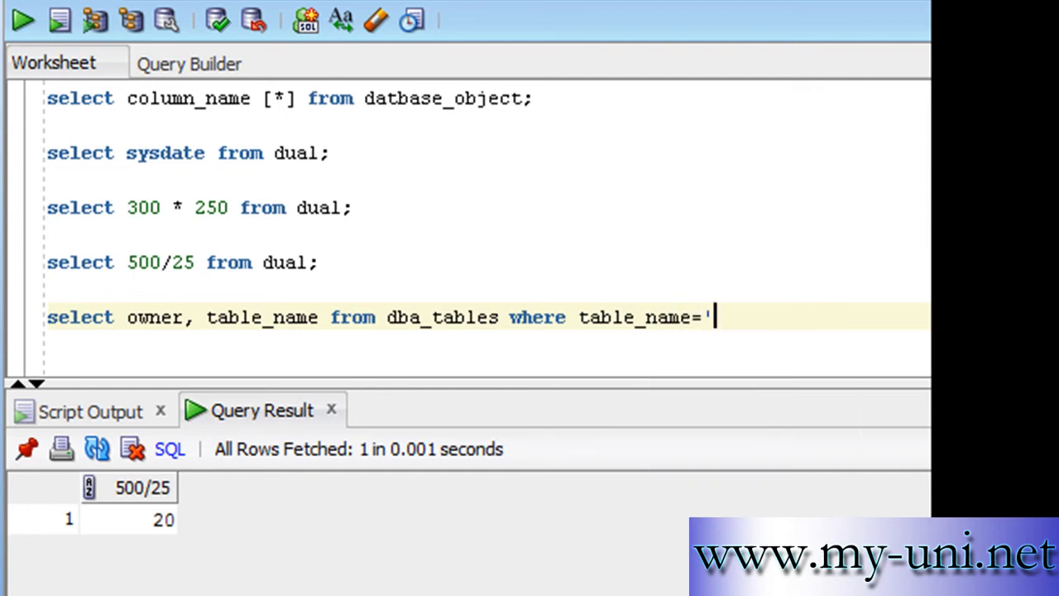
pyautogui.write("DUAL';")
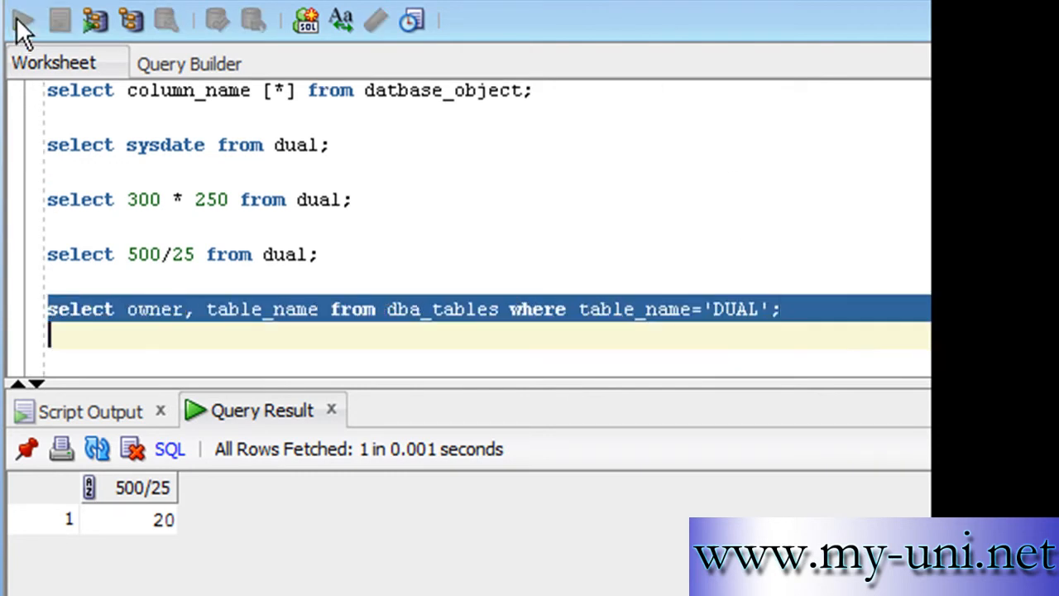
pyautogui.click(23, 20)
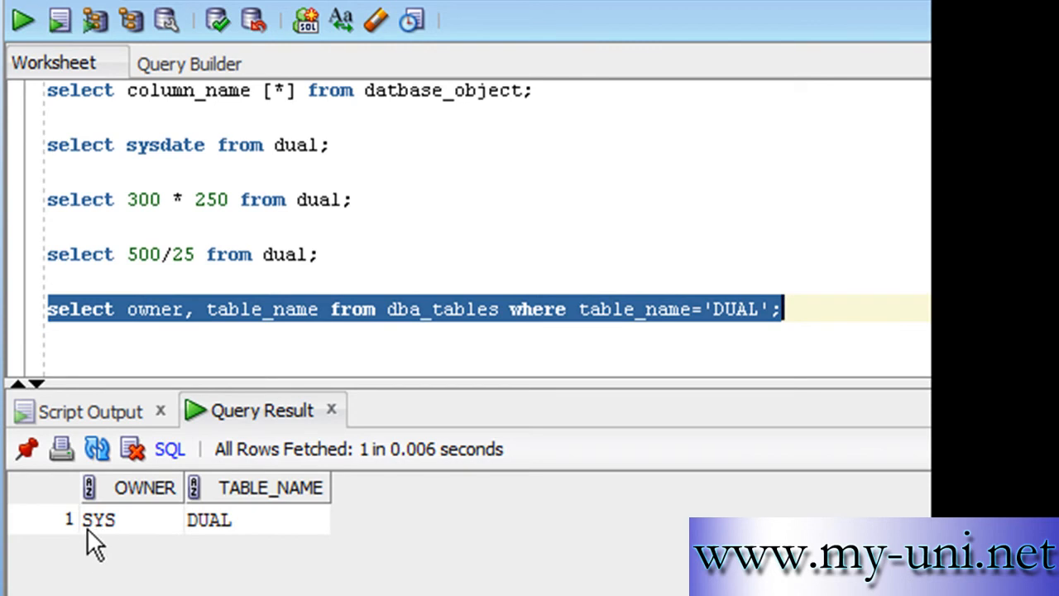
pyautogui.moveTo(190, 559)
pyautogui.write('a')
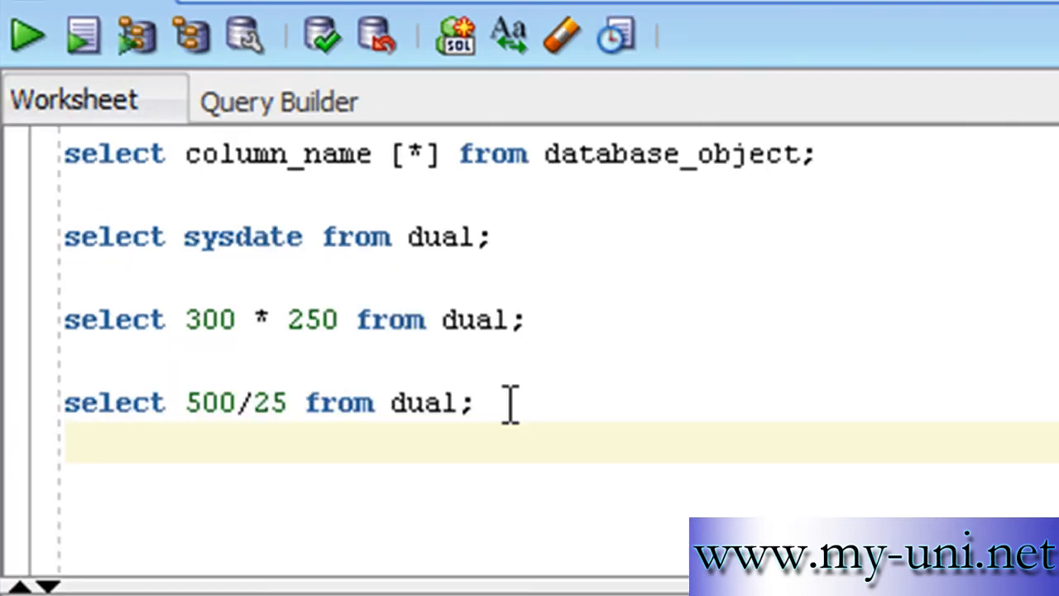
# Run 'desc dual;' to show the DUMMY VARCHAR2(1) column in Script Output.
pyautogui.write('desc dual')
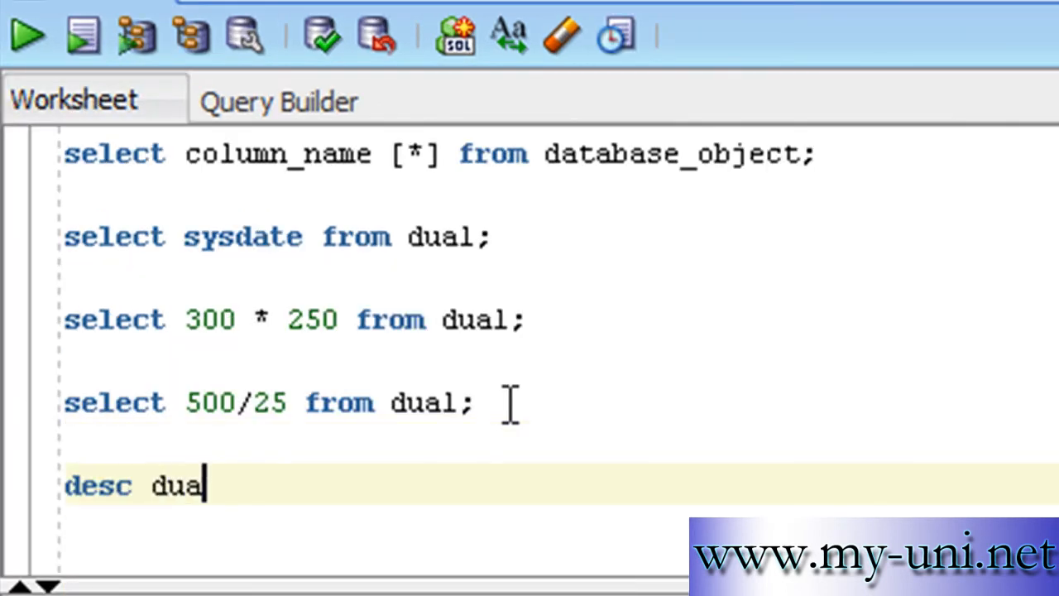
pyautogui.write('l;')
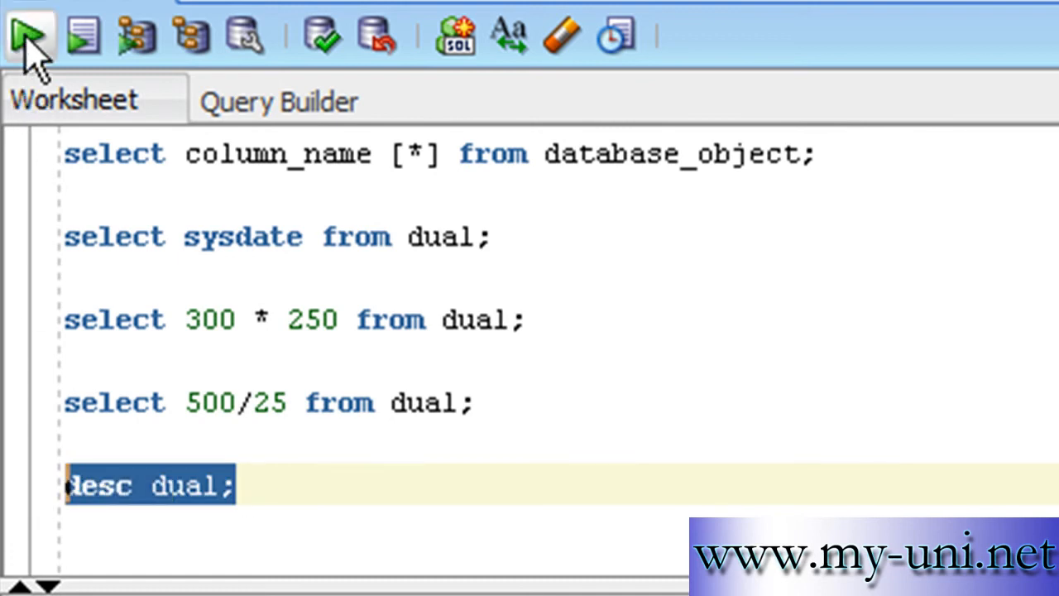
pyautogui.click(29, 35)
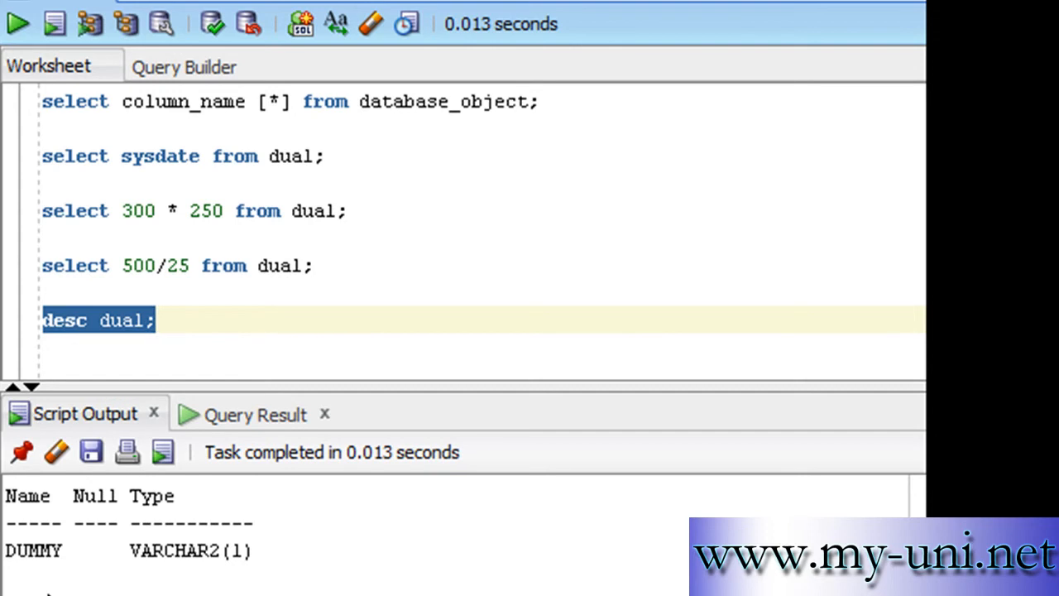
pyautogui.moveTo(13, 575)
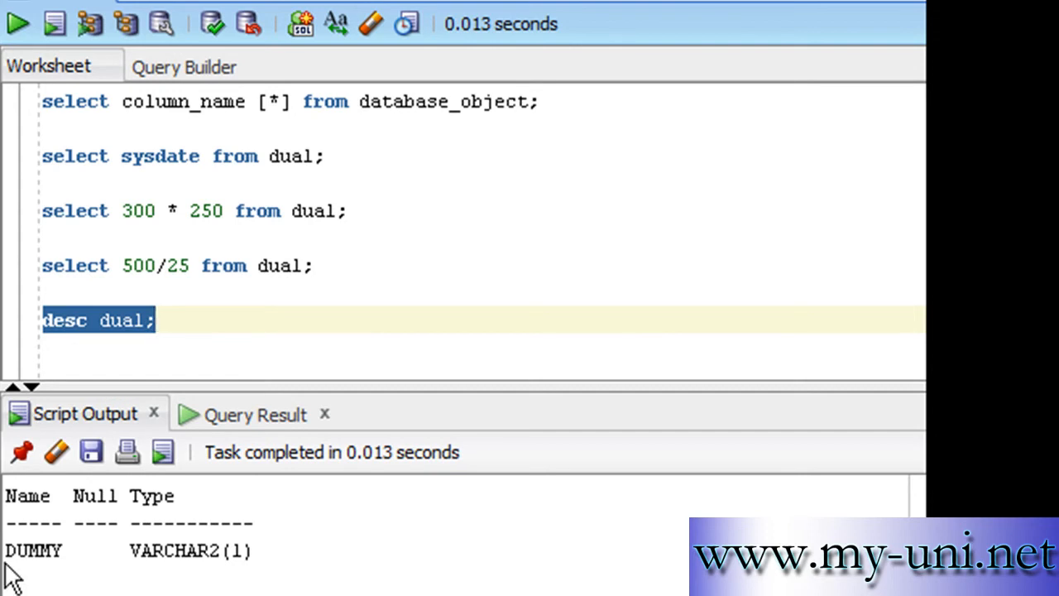
pyautogui.moveTo(98, 575)
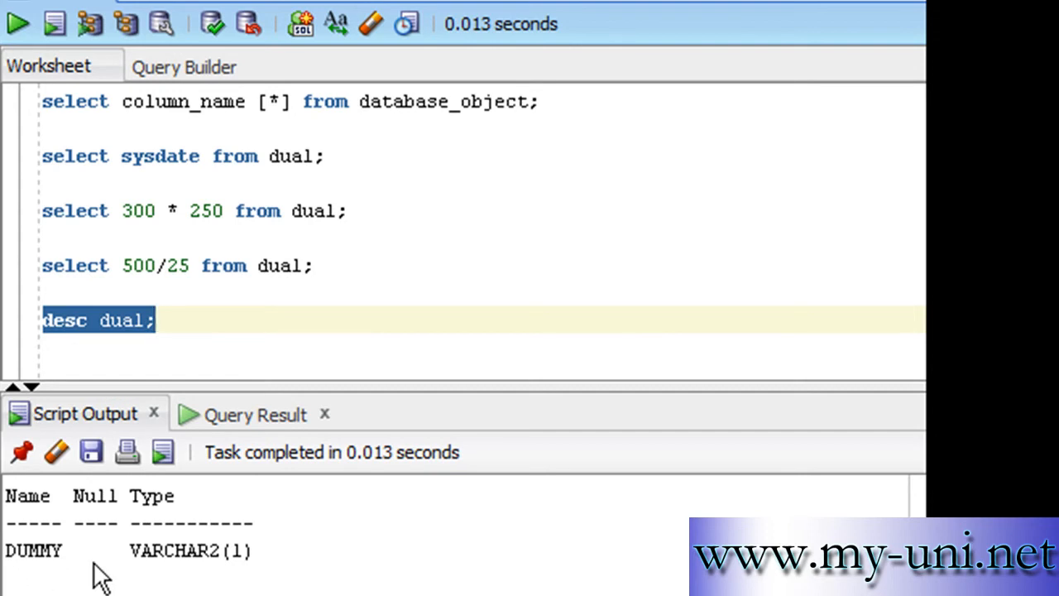
pyautogui.moveTo(265, 562)
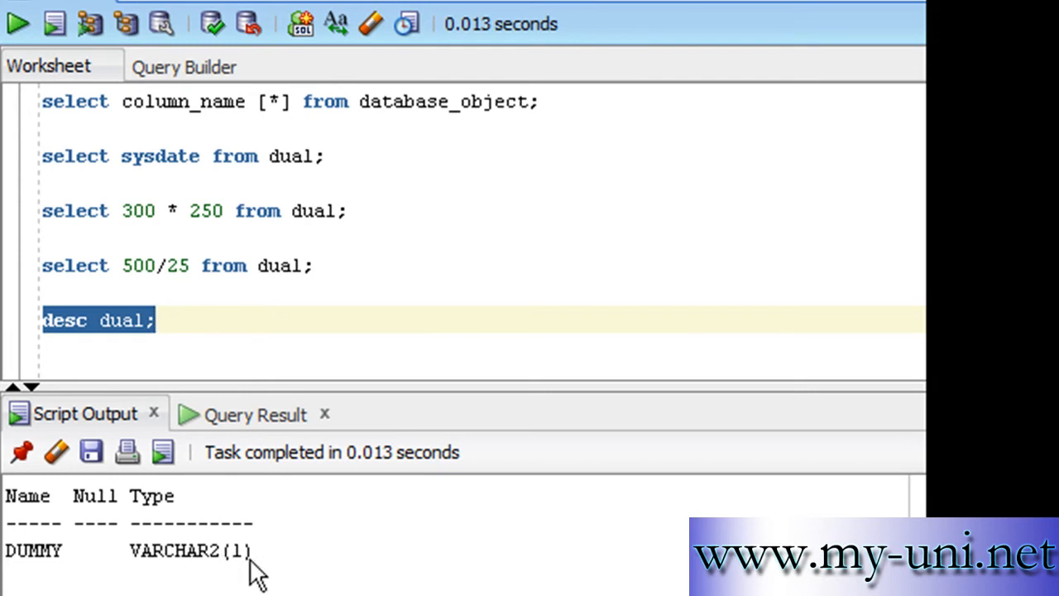
pyautogui.click(188, 321)
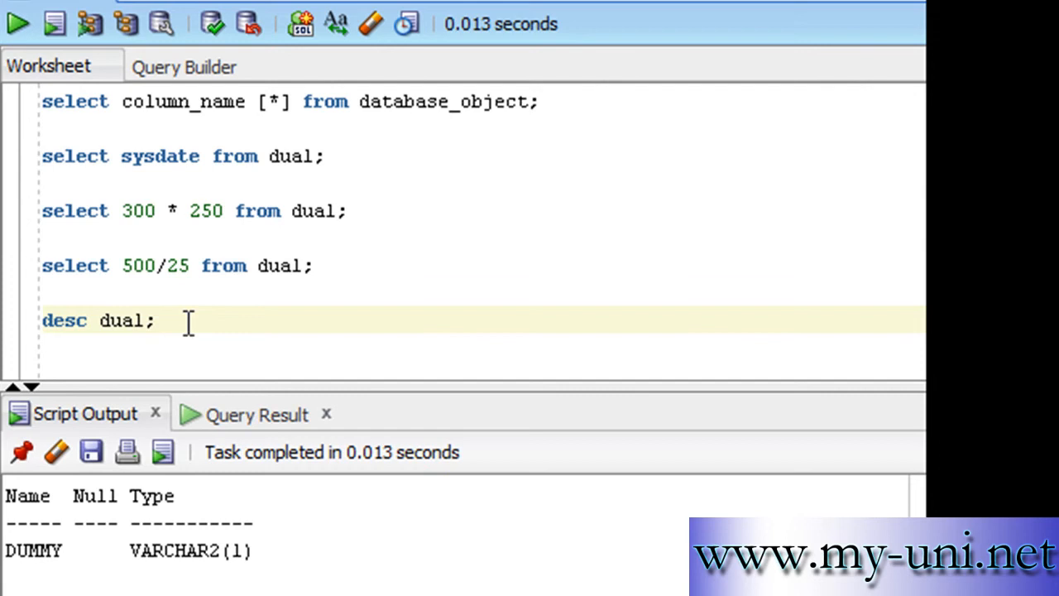
# Run 'select * from dual;', returning one row with DUMMY value X.
pyautogui.write('select')
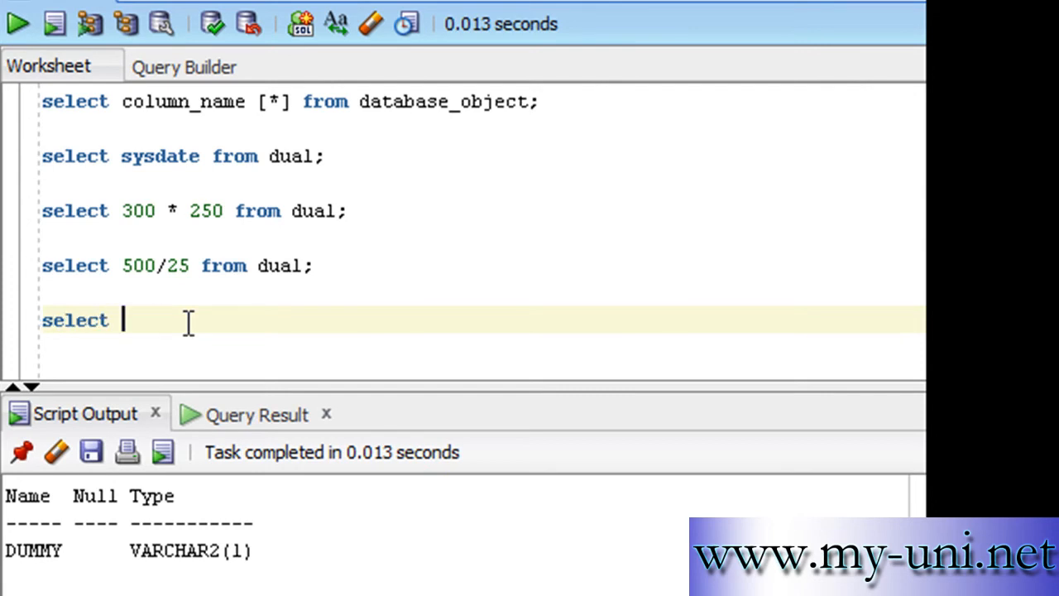
pyautogui.write('* from dual;')
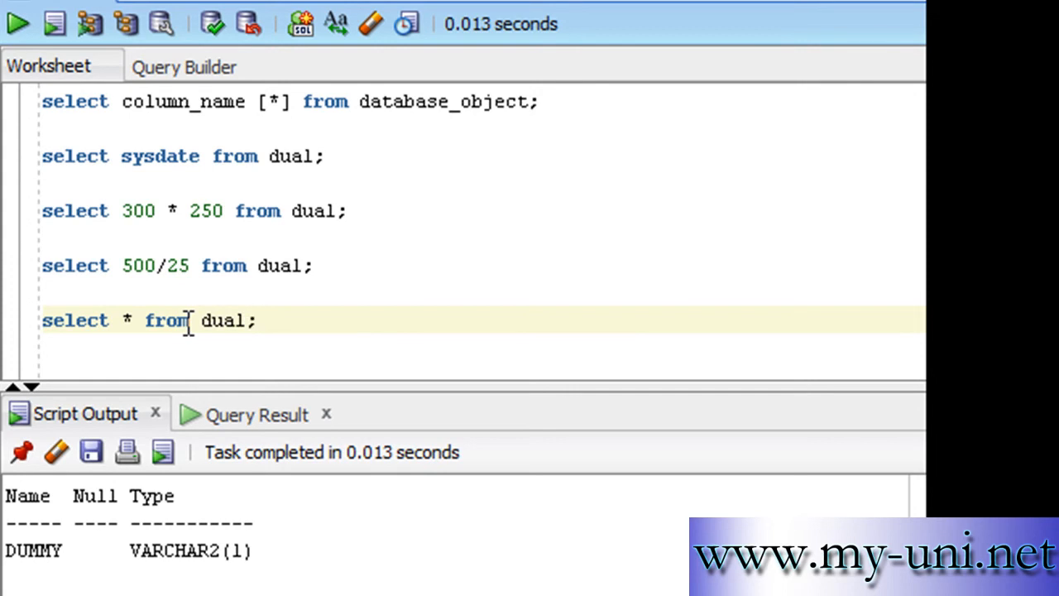
pyautogui.tripleClick(149, 320)
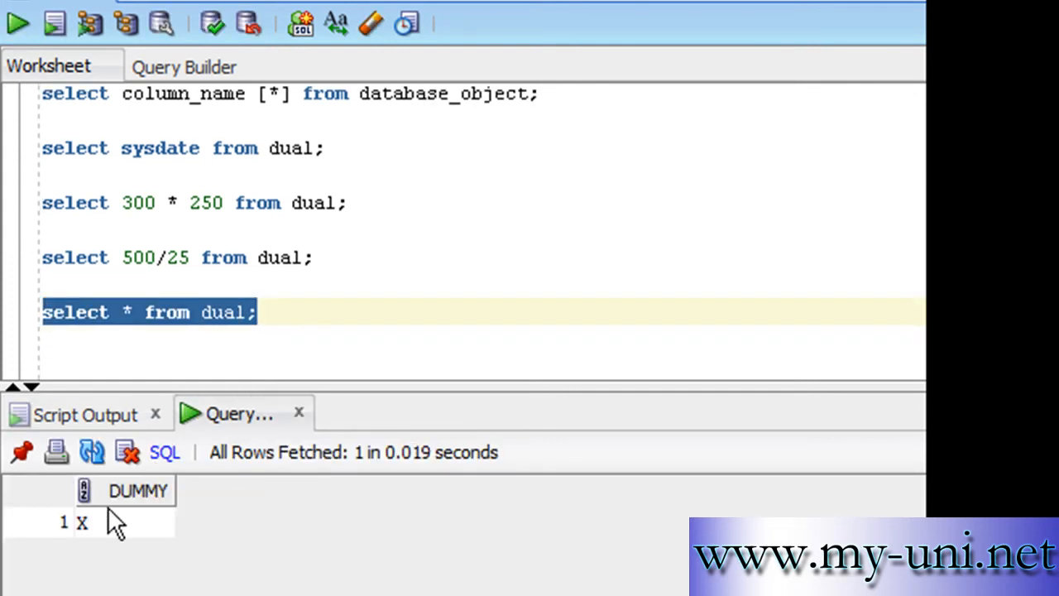
pyautogui.moveTo(91, 554)
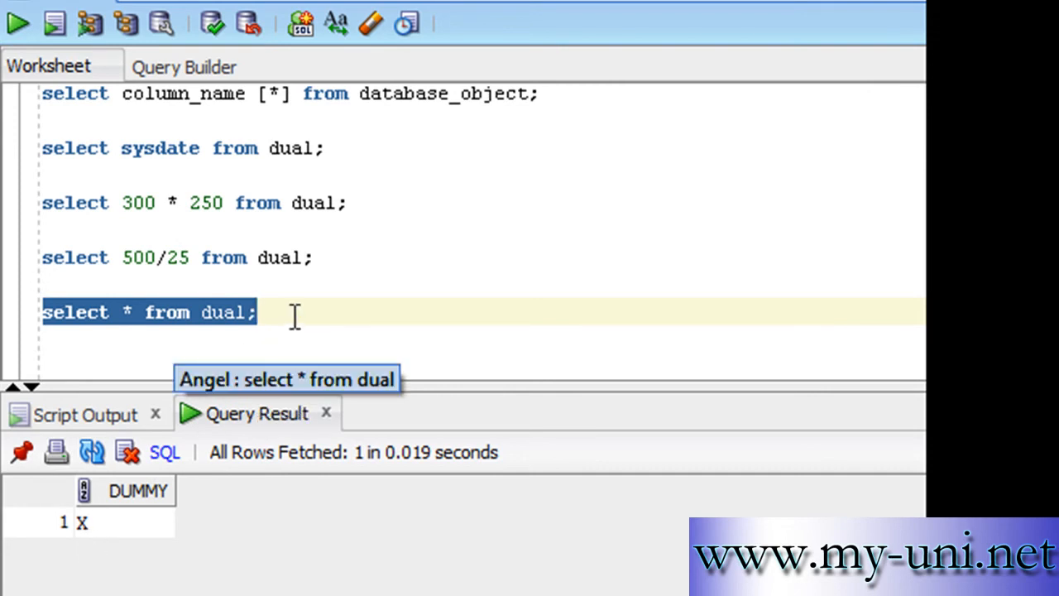
pyautogui.click(294, 313)
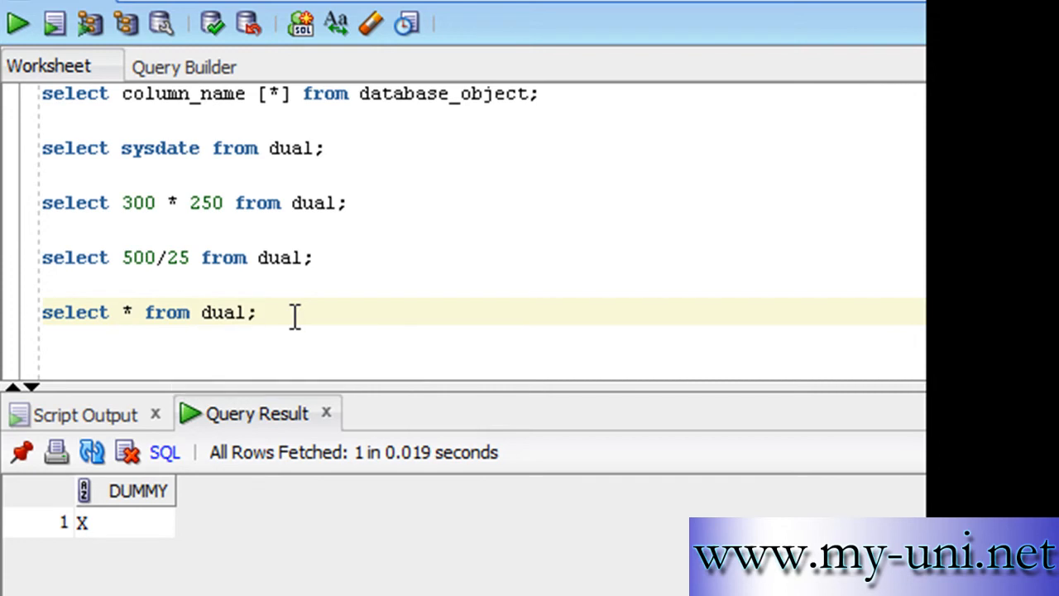
# Replace the worksheet with 'create table sunny (dummy varchar2(1))' and run it after fixing a parenthesis error.
pyautogui.press('ctrl+a')
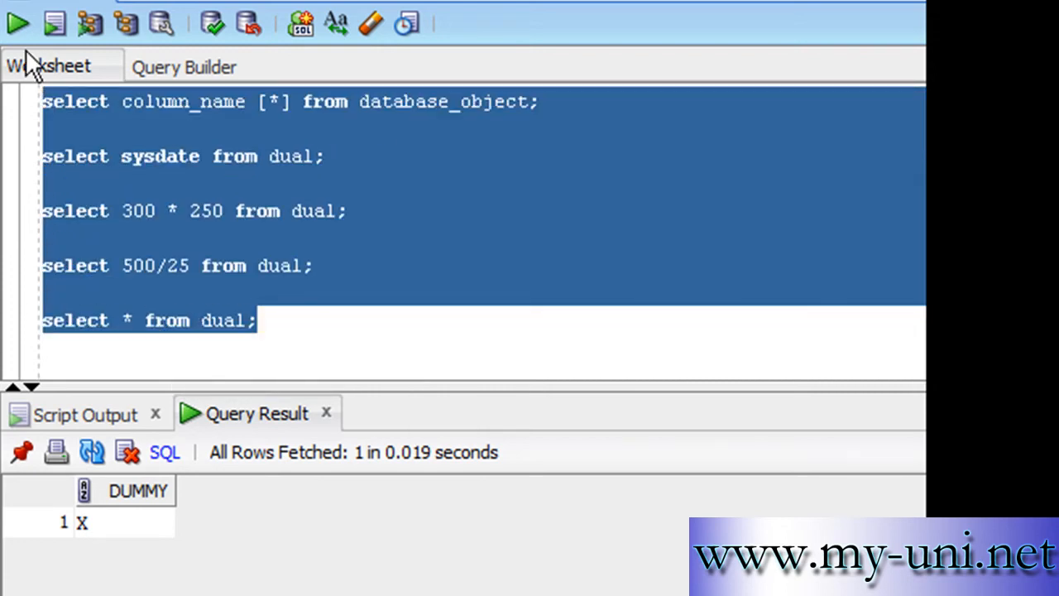
pyautogui.write('create')
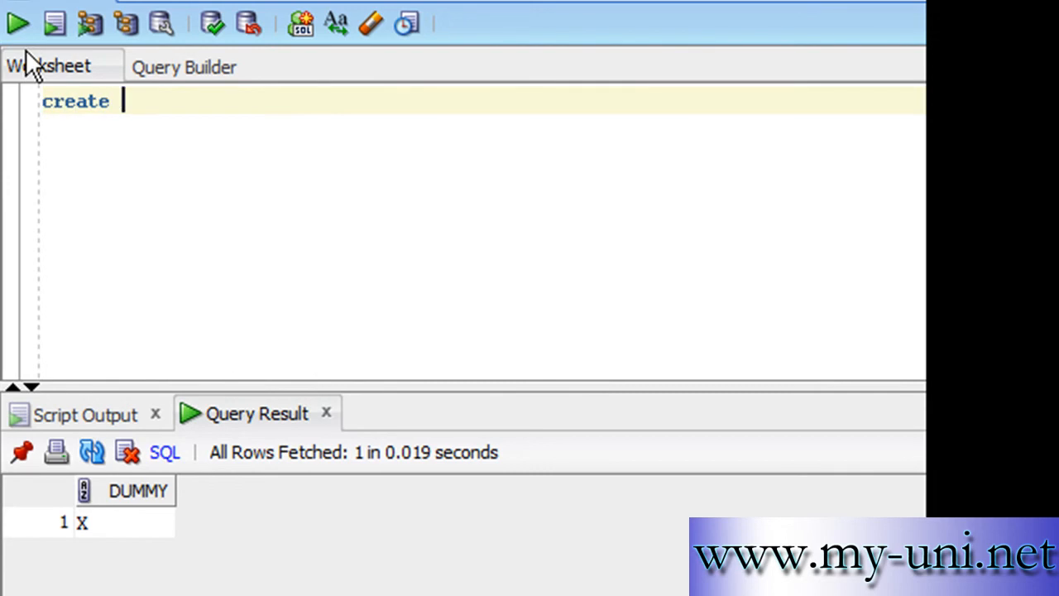
pyautogui.write('table')
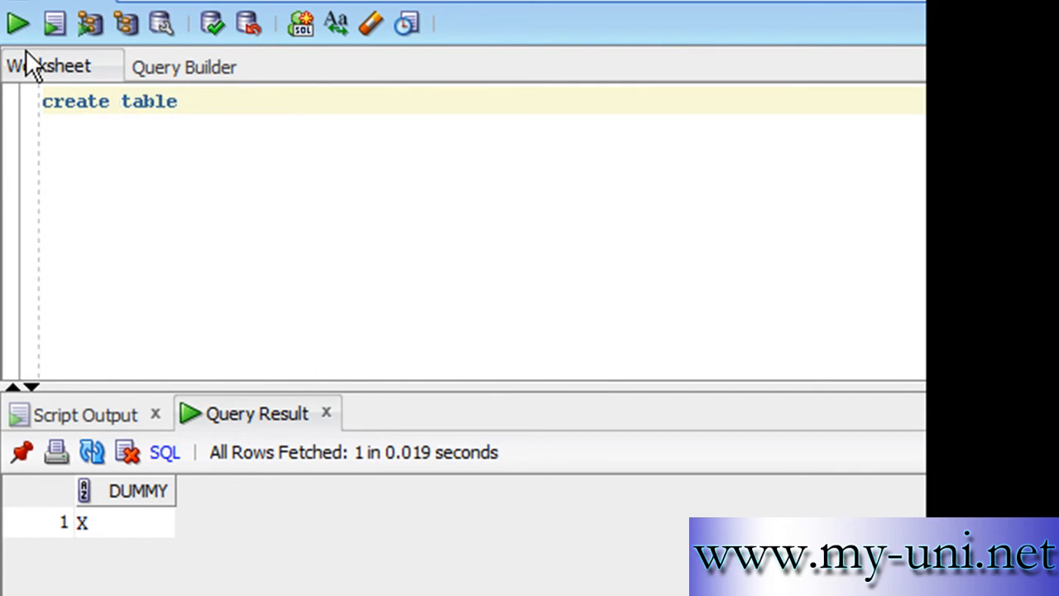
pyautogui.write('sunny')
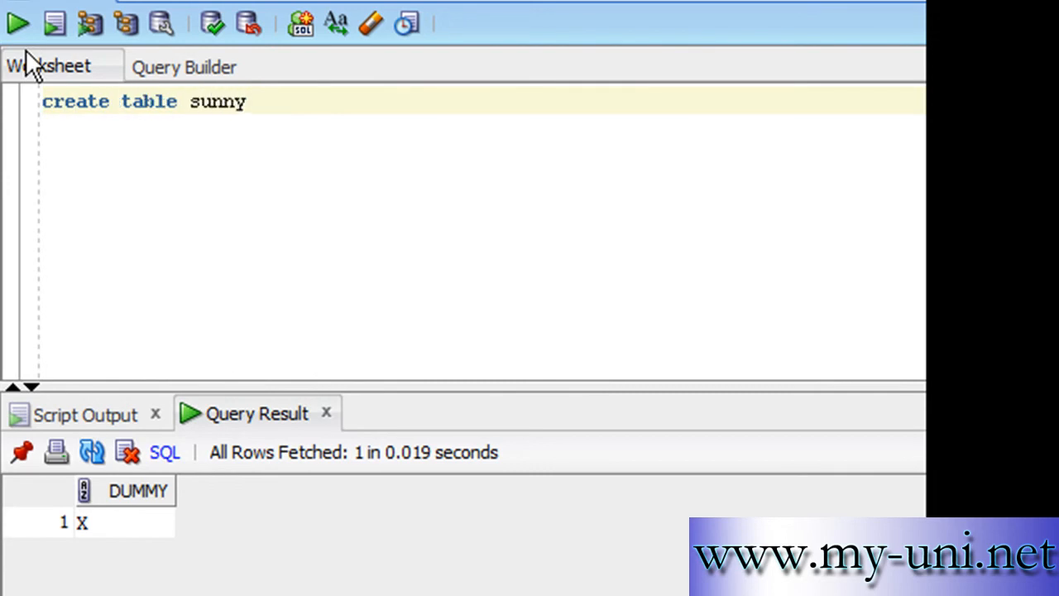
pyautogui.write('(')
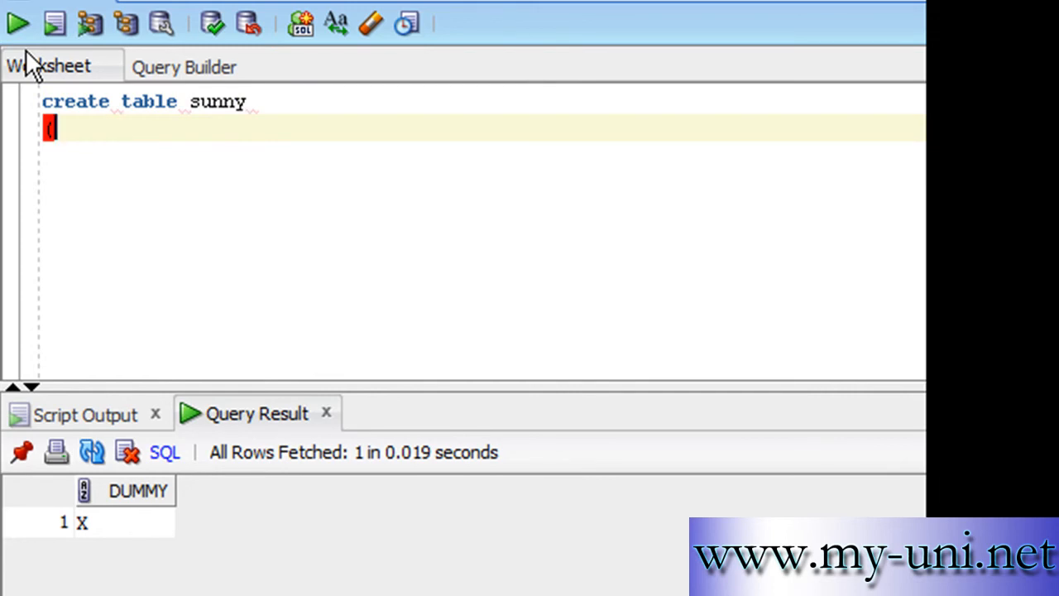
pyautogui.write('dummy')
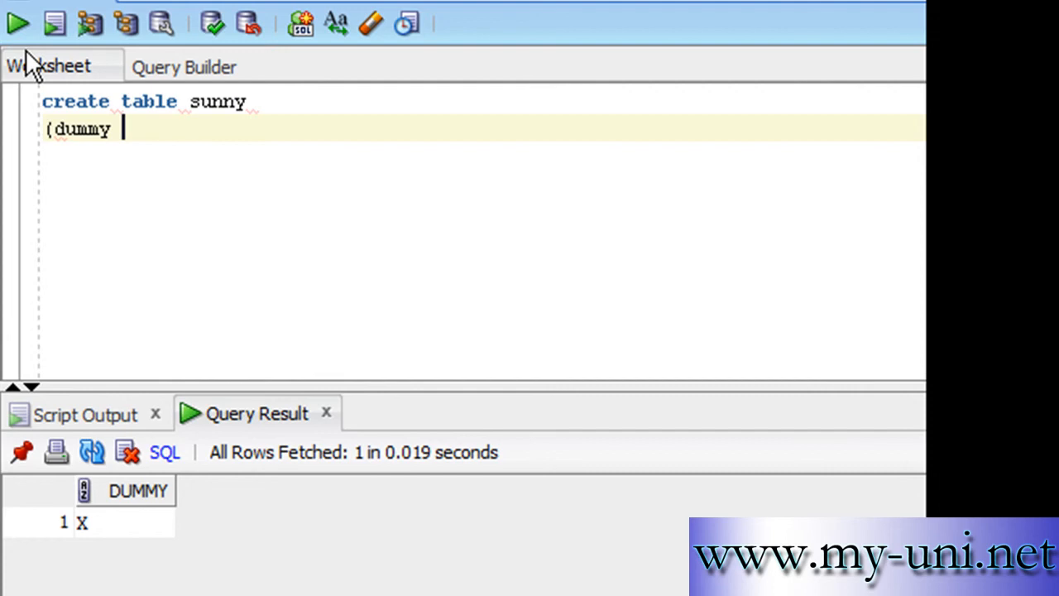
pyautogui.write('varachar2(1')
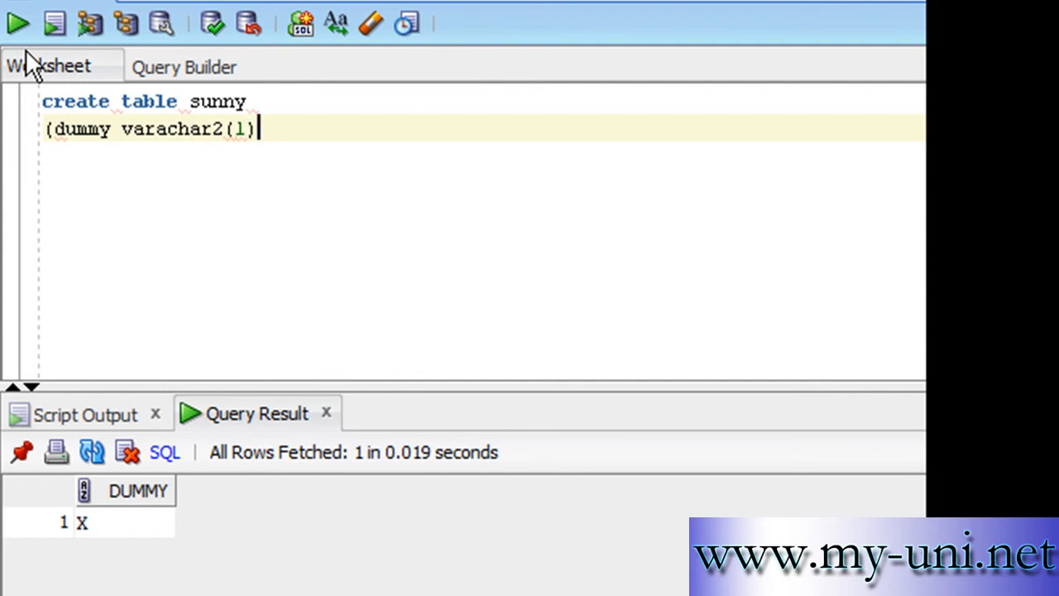
pyautogui.write(')')
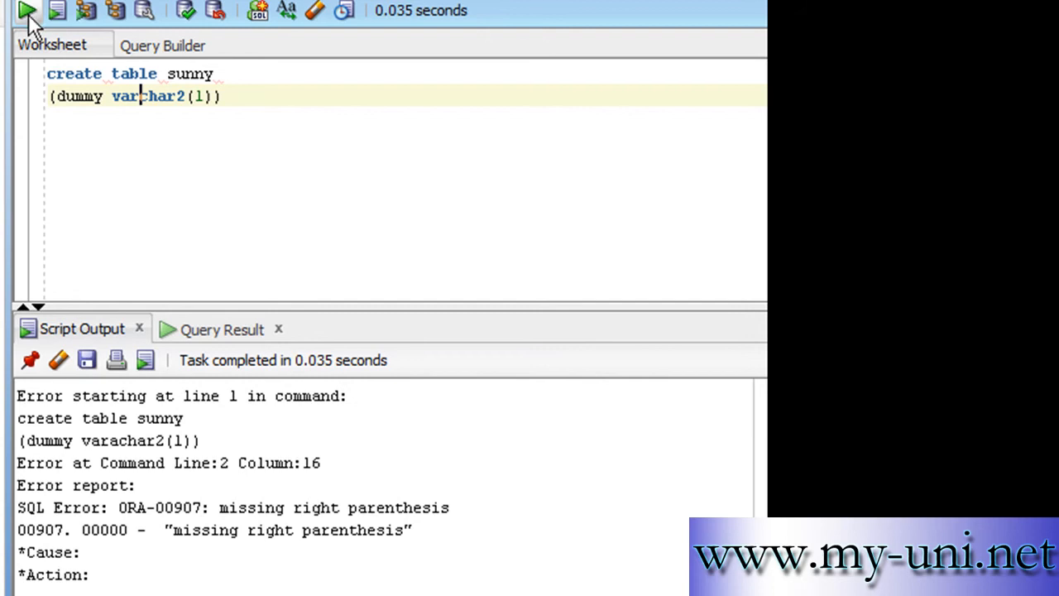
pyautogui.click(26, 11)
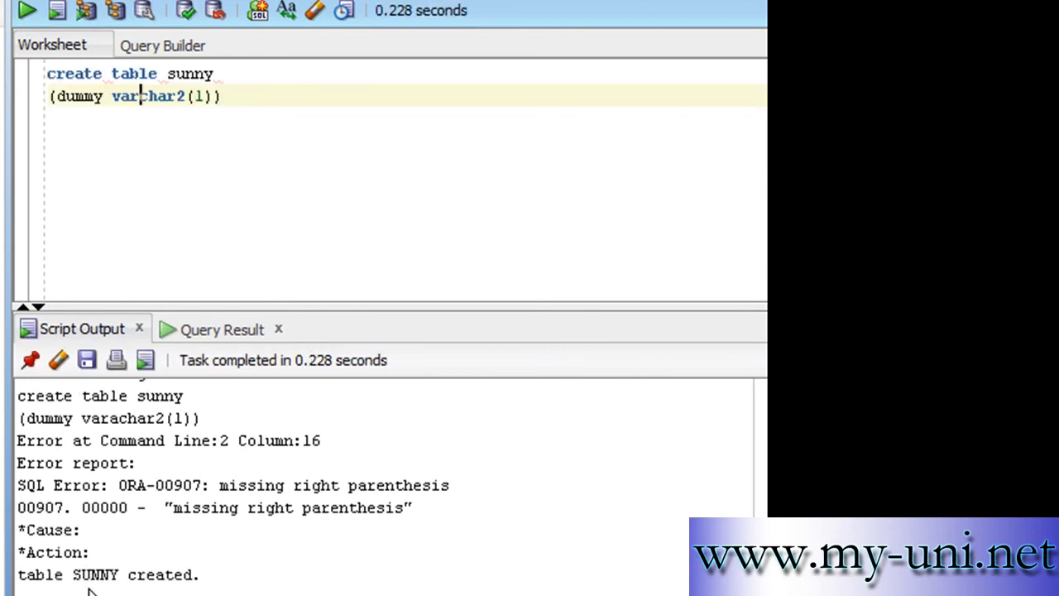
pyautogui.moveTo(242, 91)
pyautogui.write('ine')
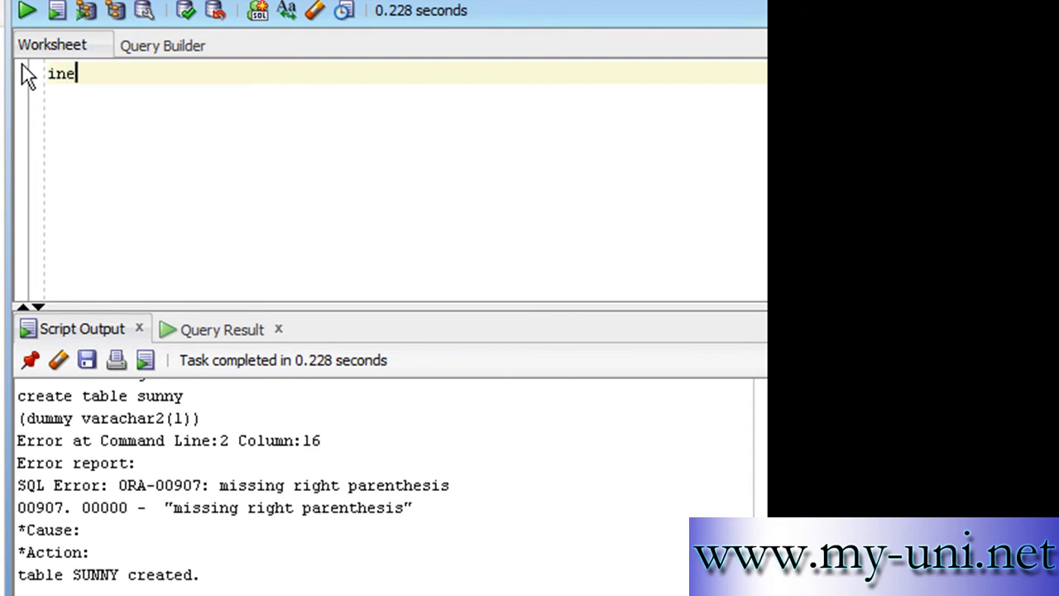
# Run 'insert into sunny values ('A');' to add one row.
pyautogui.write('insert into')
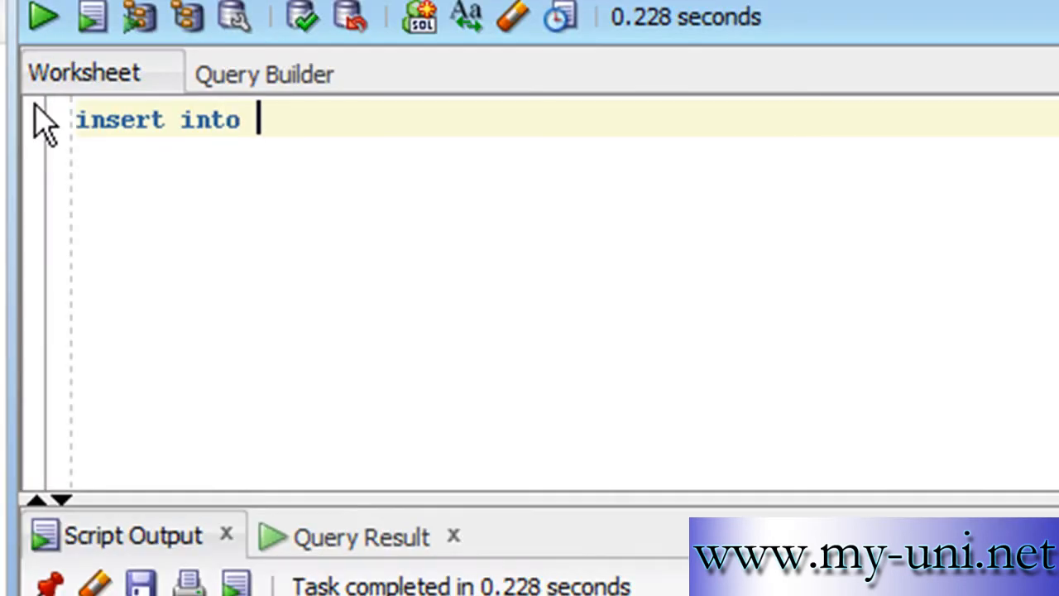
pyautogui.write('sunny')
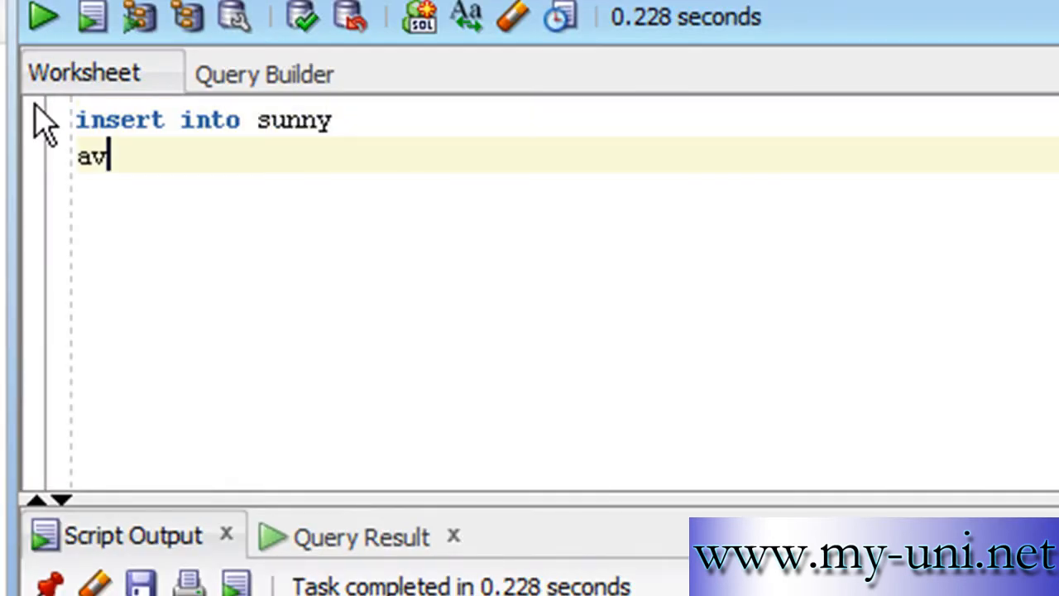
pyautogui.write('values (')
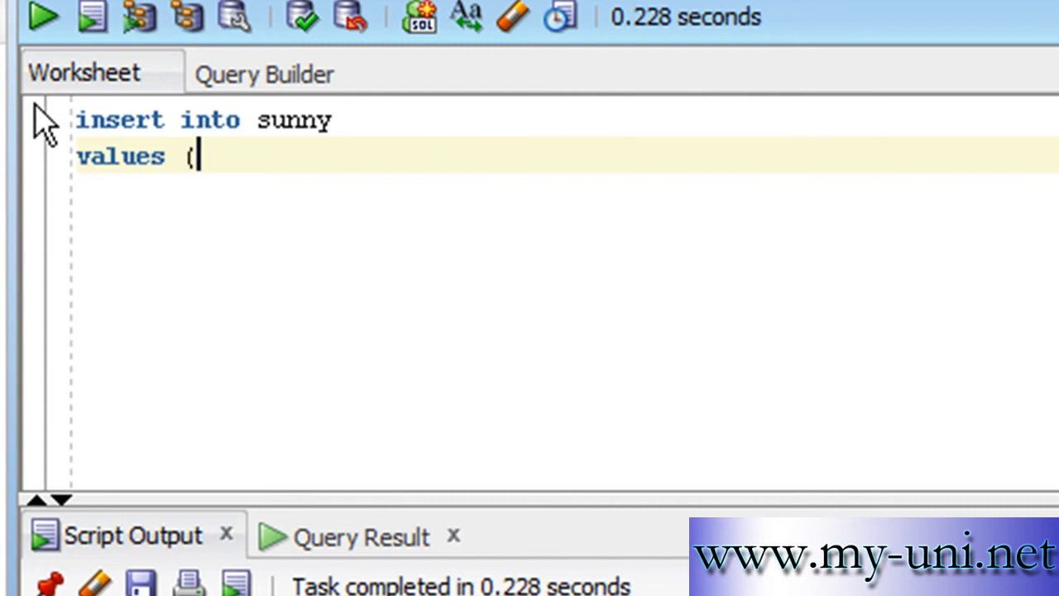
pyautogui.write("'A")
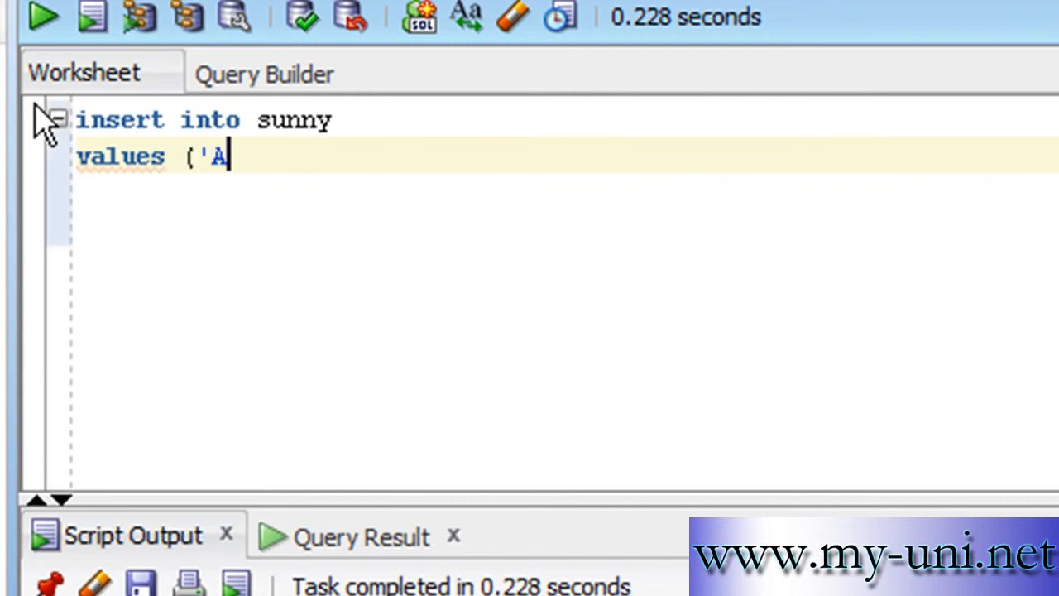
pyautogui.write("');")
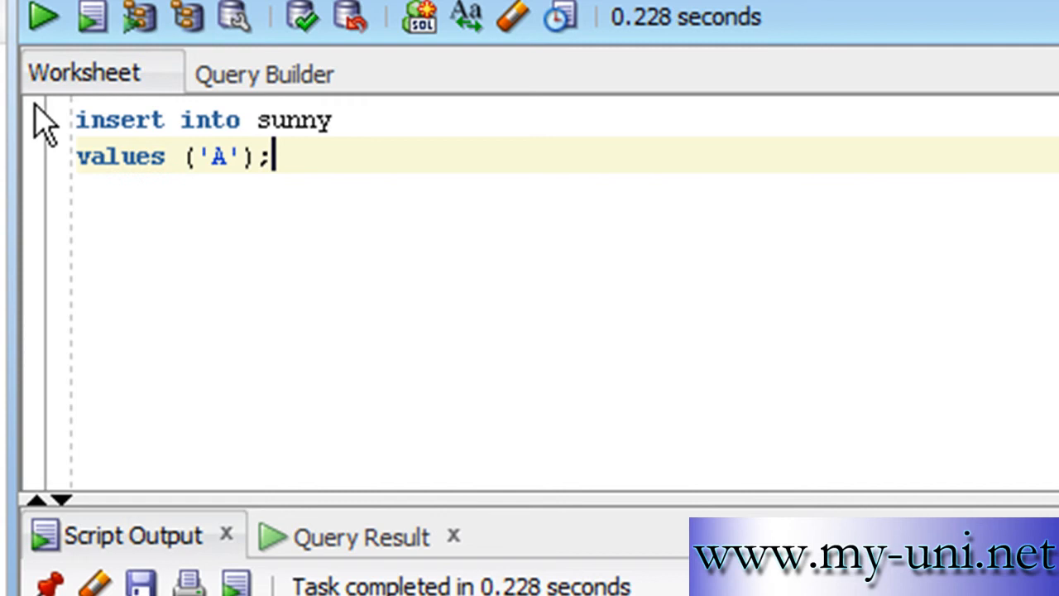
pyautogui.press('ctrl+a')
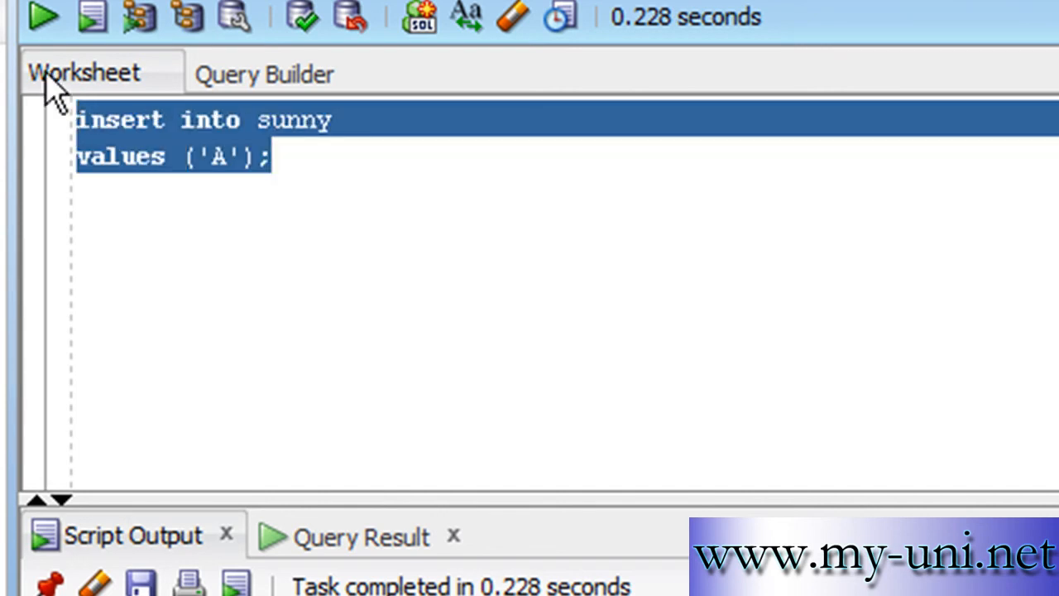
pyautogui.click(44, 15)
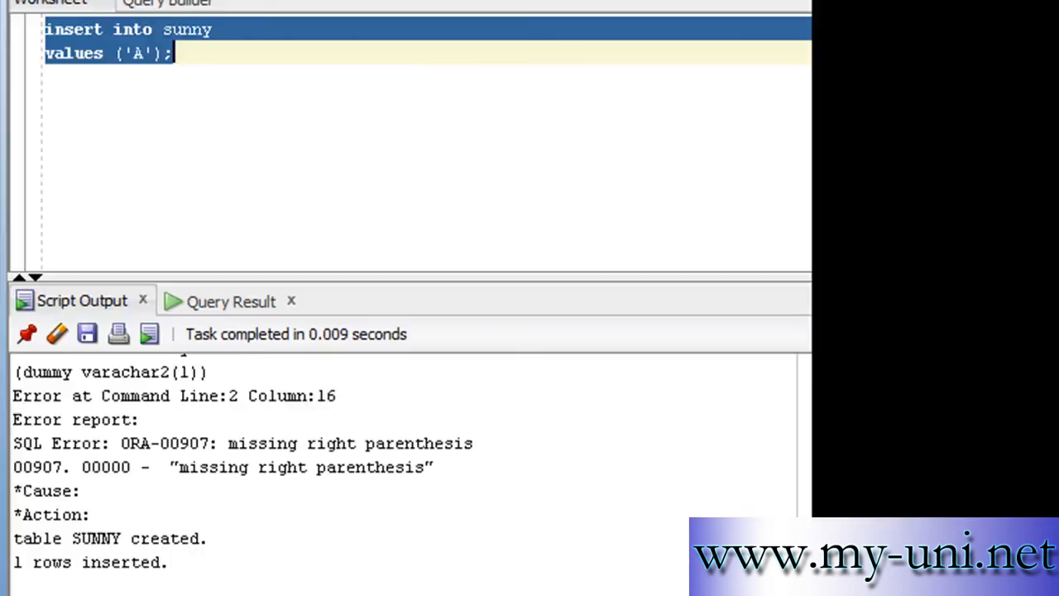
pyautogui.click(198, 75)
pyautogui.write('sl')
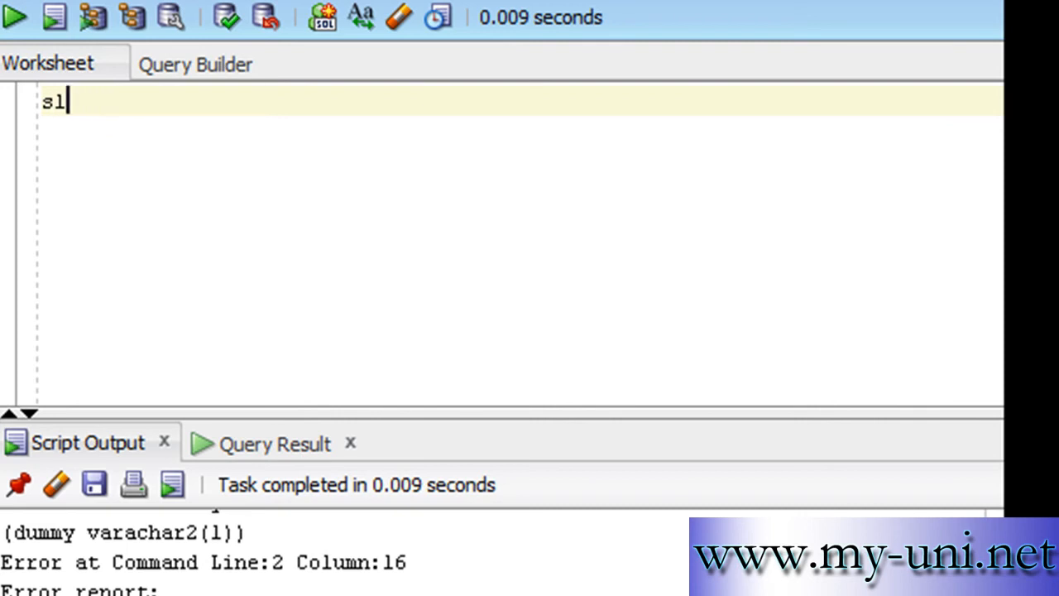
# Type 'select sysdate from sunny;' to get the date 25/SEP/11.
pyautogui.write('elect s')
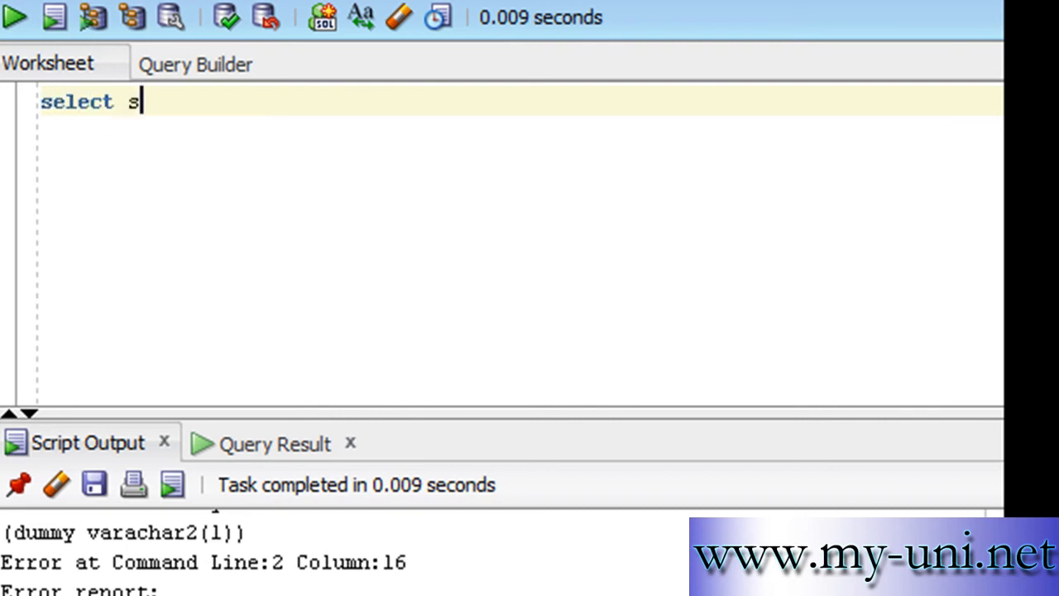
pyautogui.write('ysdate from sy')
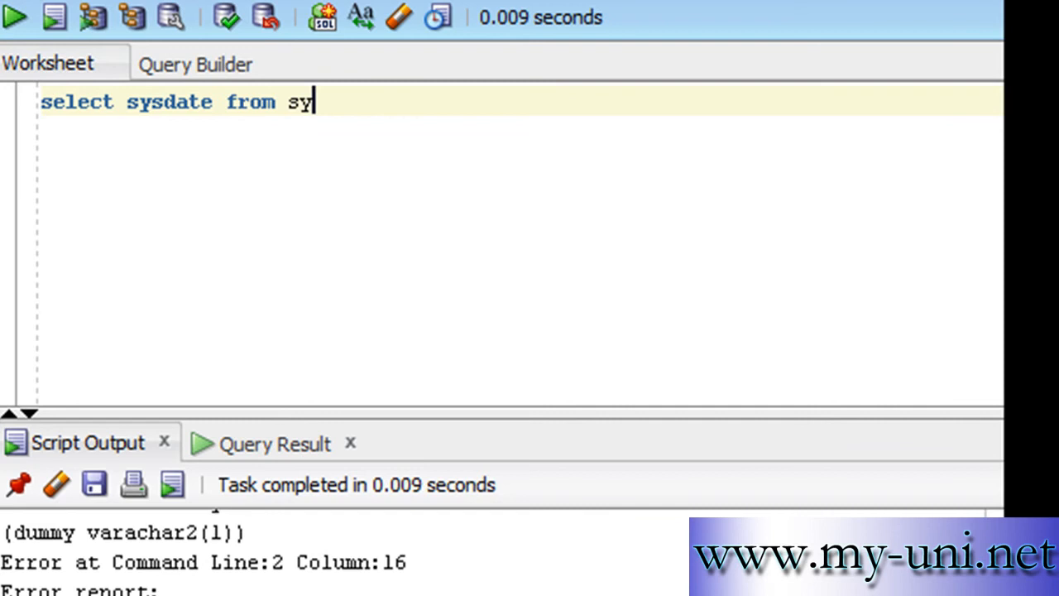
pyautogui.write('nny;')
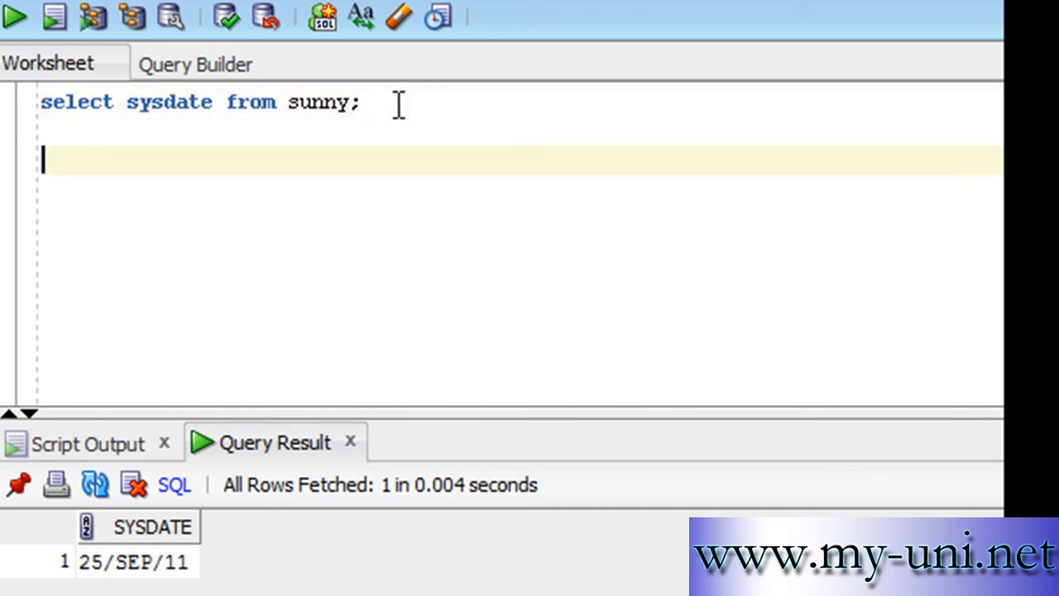
# Run 'select user from sunny', returning the current user ANGEL.
pyautogui.write('select user f')
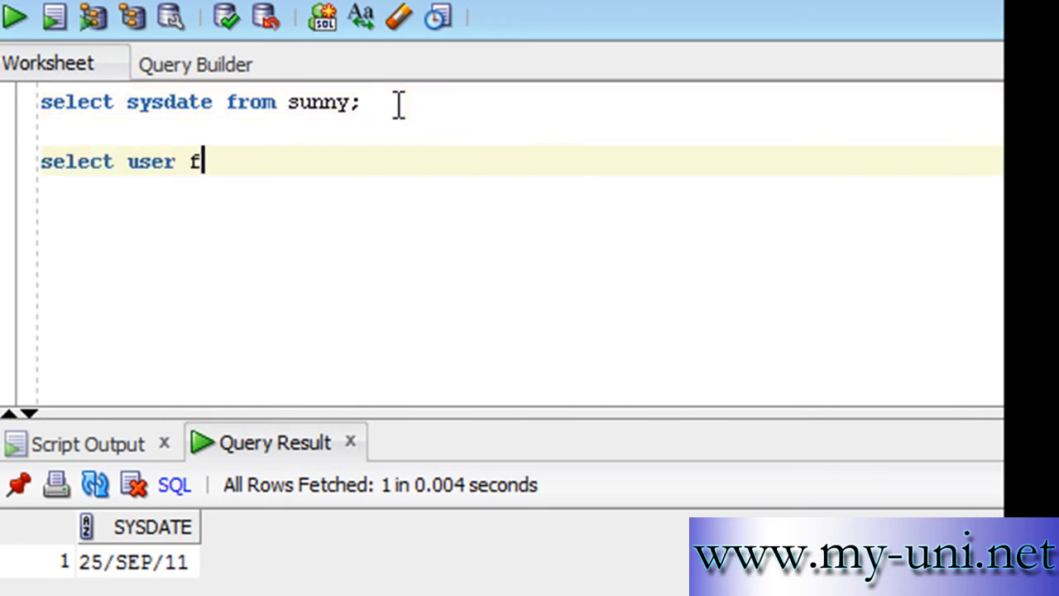
pyautogui.write('rom sunny;')
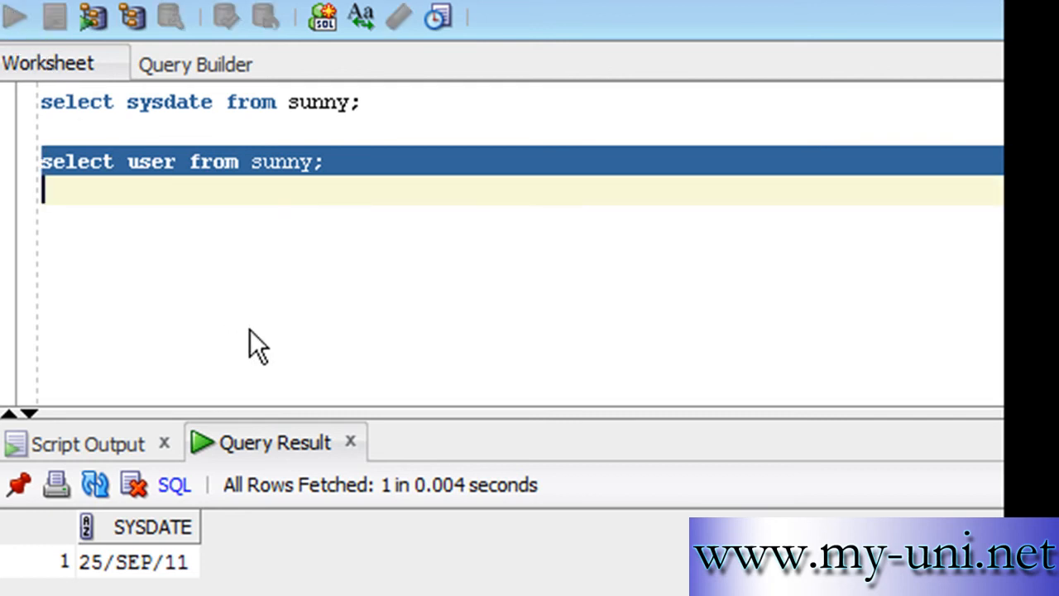
pyautogui.click(14, 17)
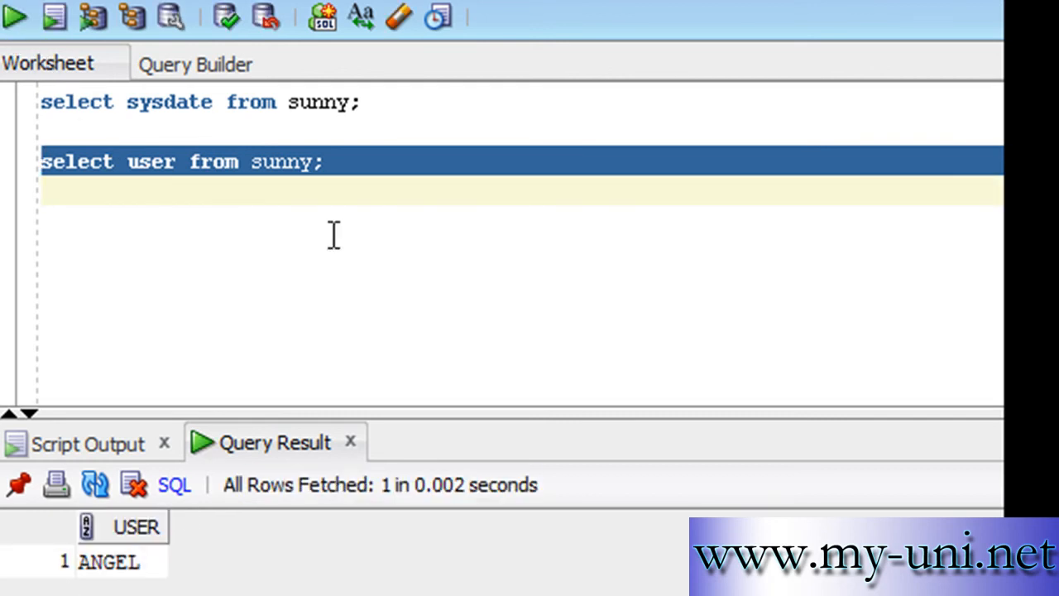
pyautogui.click(338, 162)
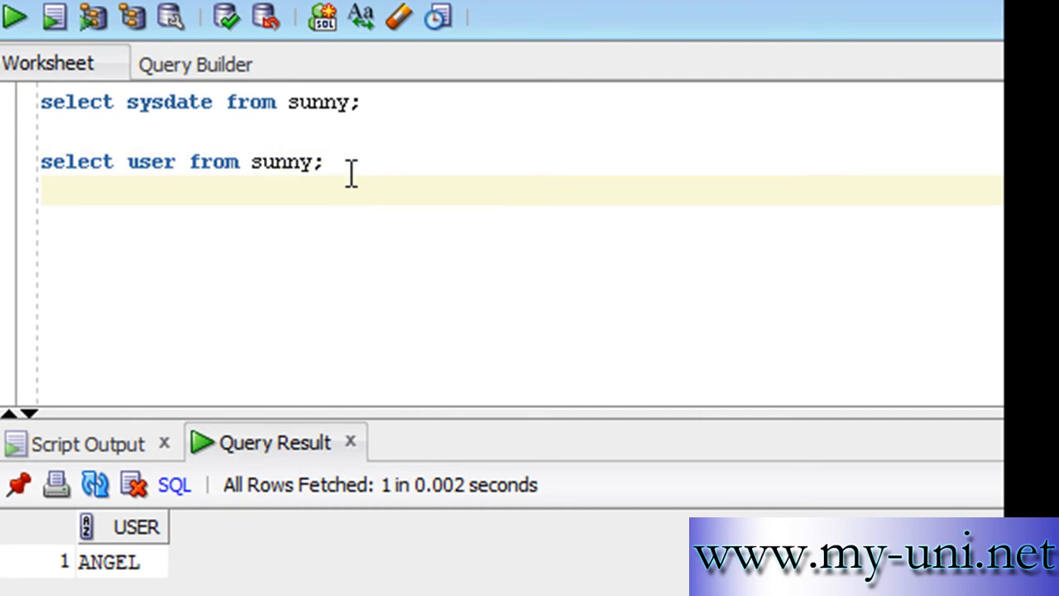
# Type 'select 300 * 250 from sunny;', which returns 75000.
pyautogui.write('selec')
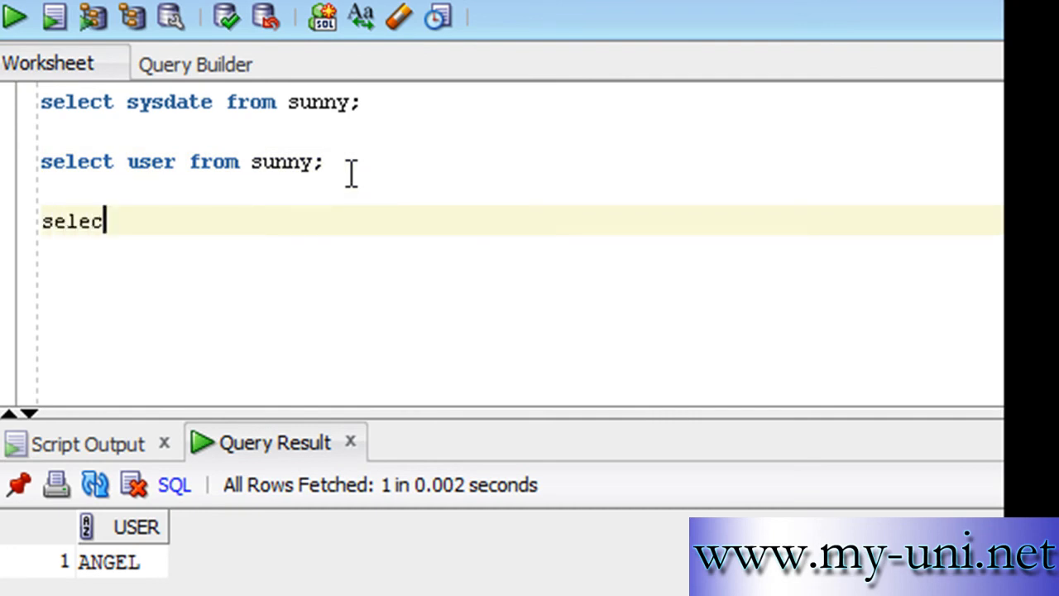
pyautogui.write('300')
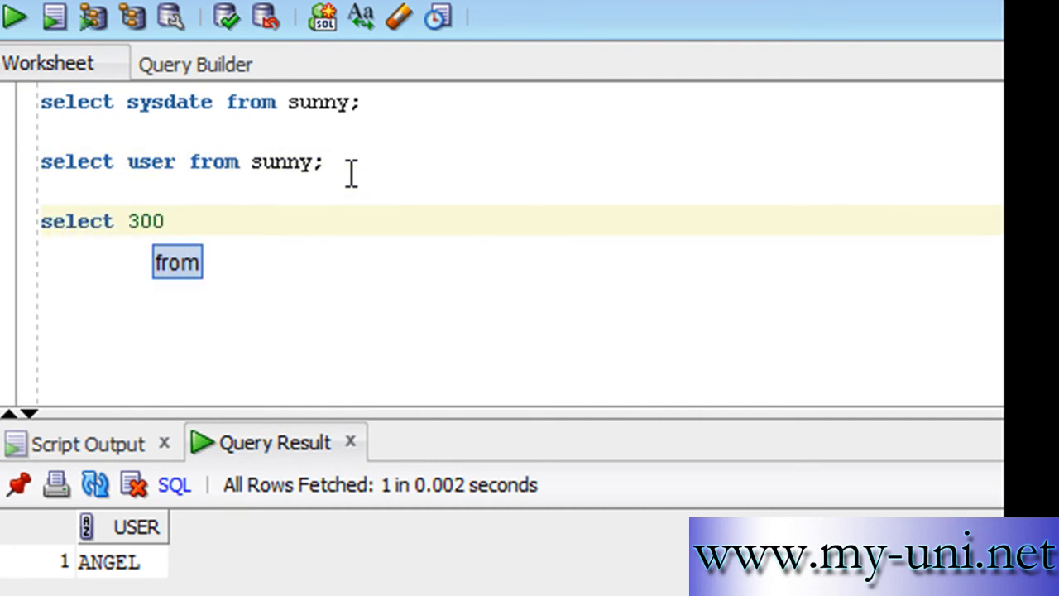
pyautogui.write('* 250')
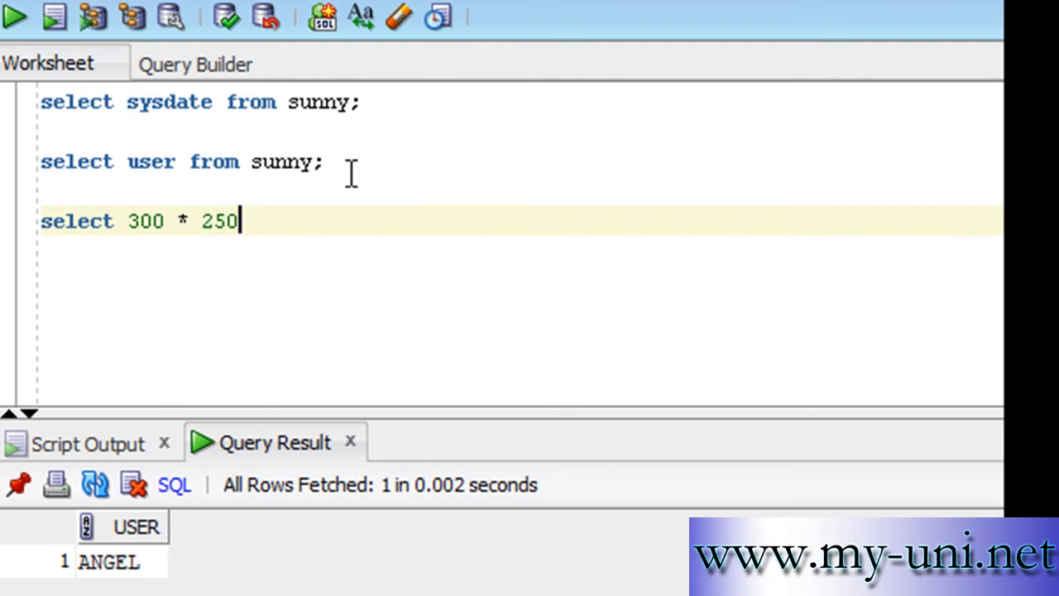
pyautogui.write('from su')
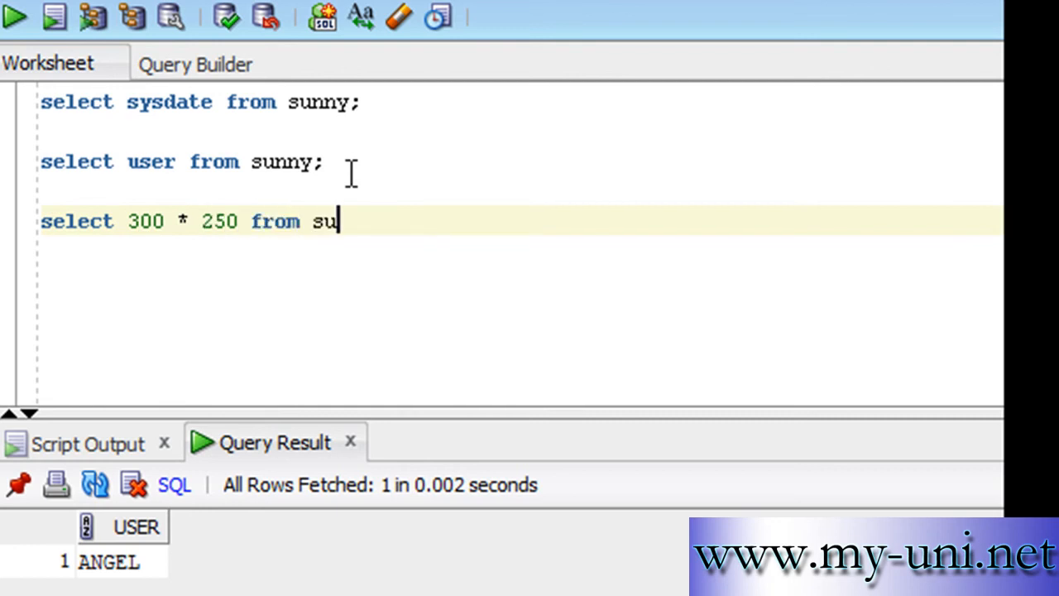
pyautogui.write('nny;')
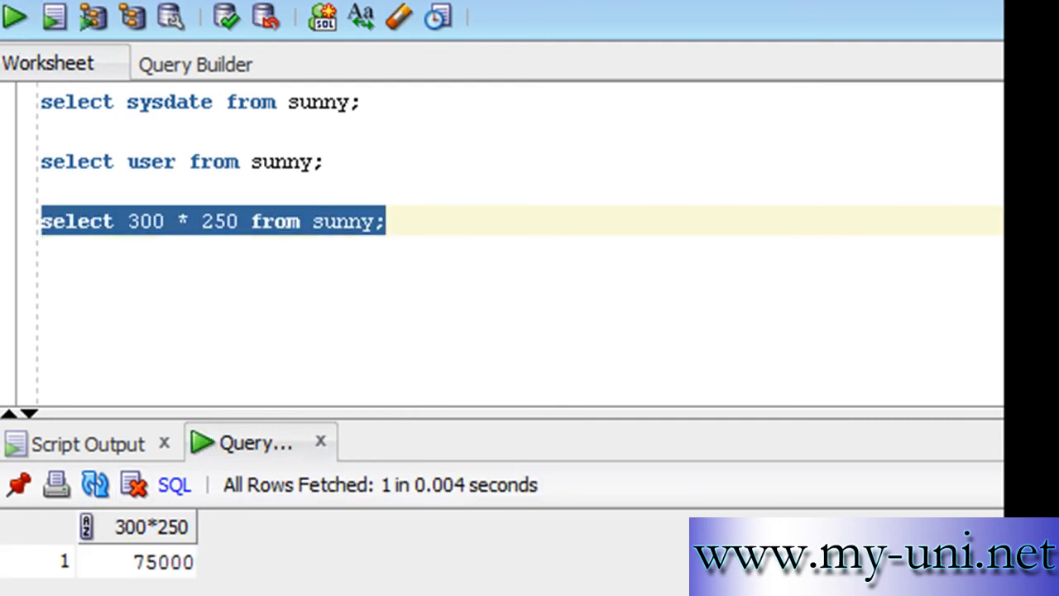
# Type the next query, 'select 500/25 from sunny;'.
pyautogui.write('s')
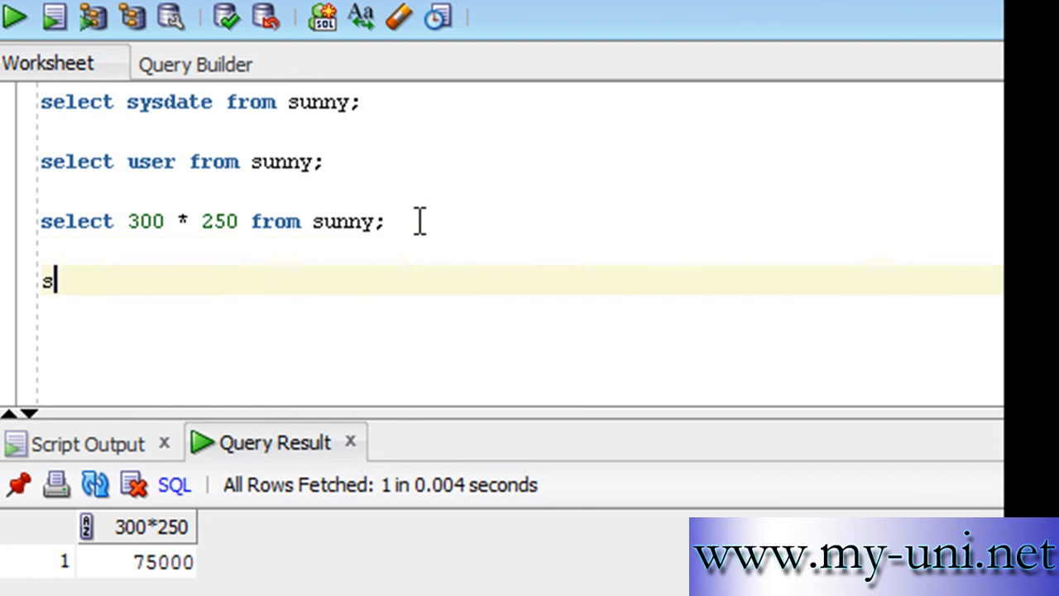
pyautogui.write('elect')
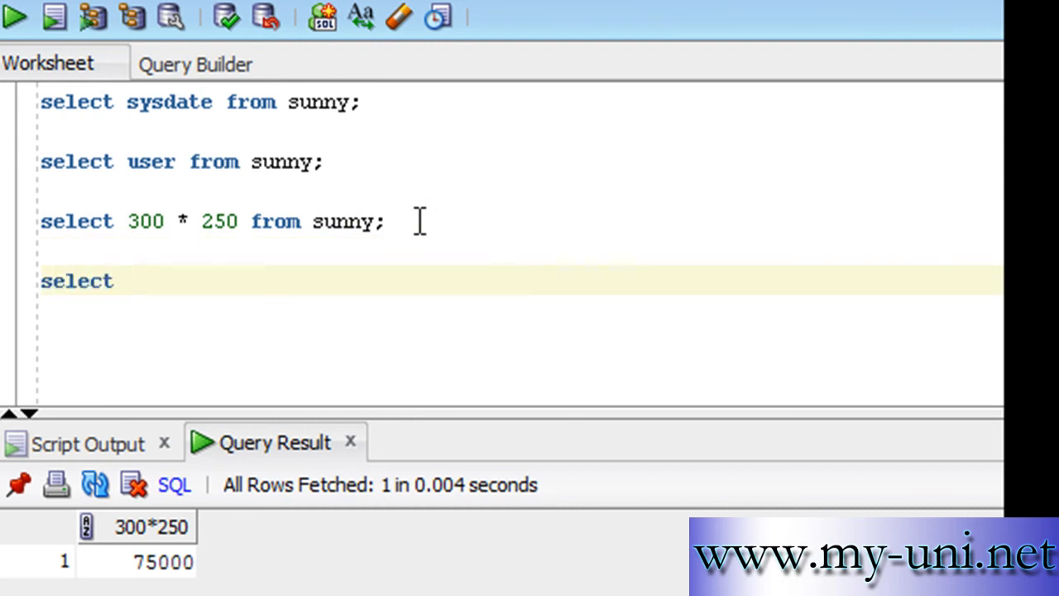
pyautogui.write('500/3')
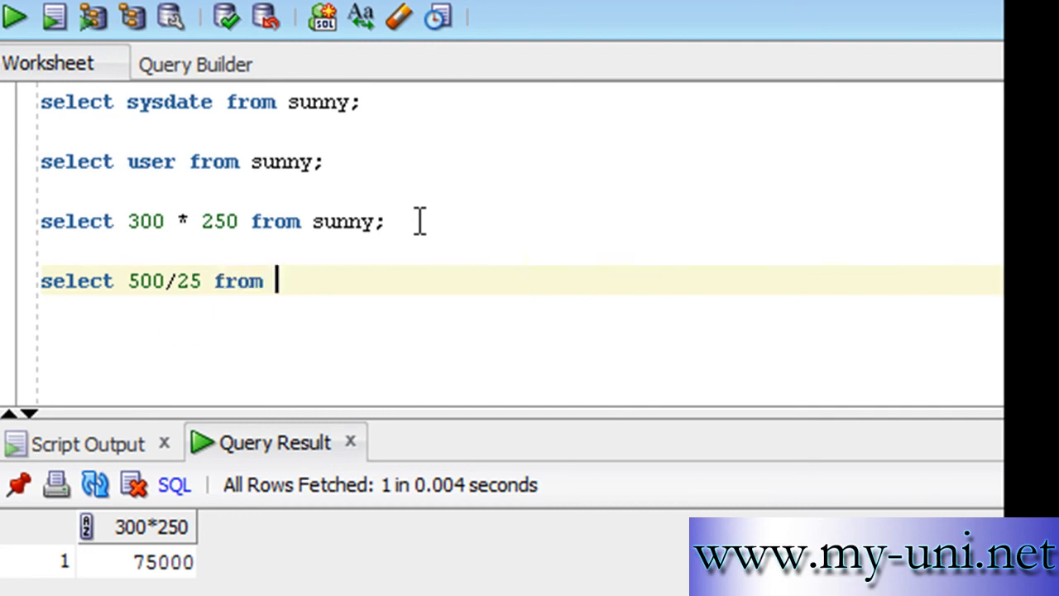
pyautogui.write('sunn')
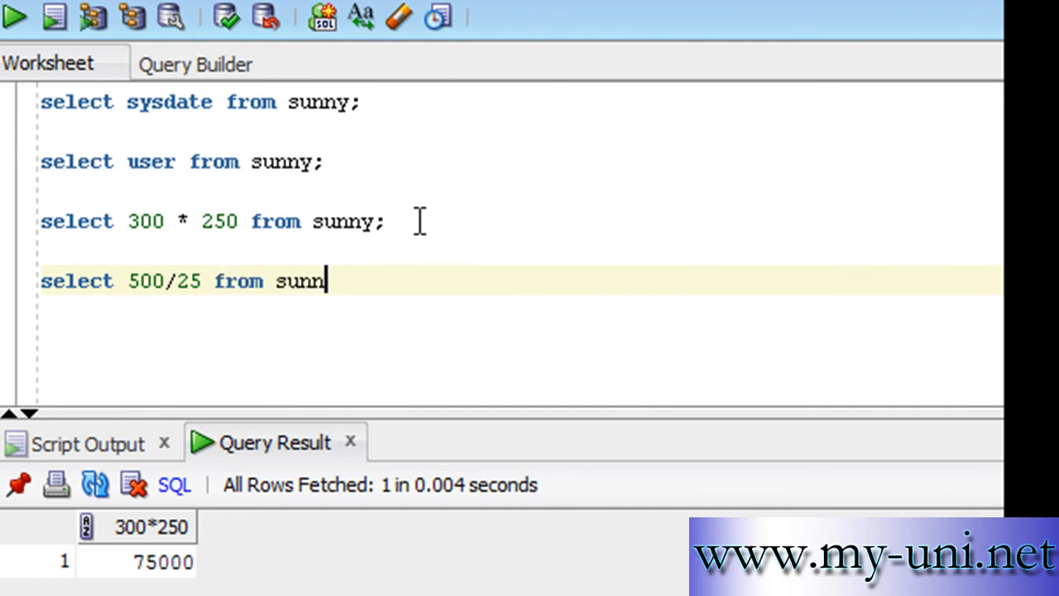
pyautogui.write('y;')
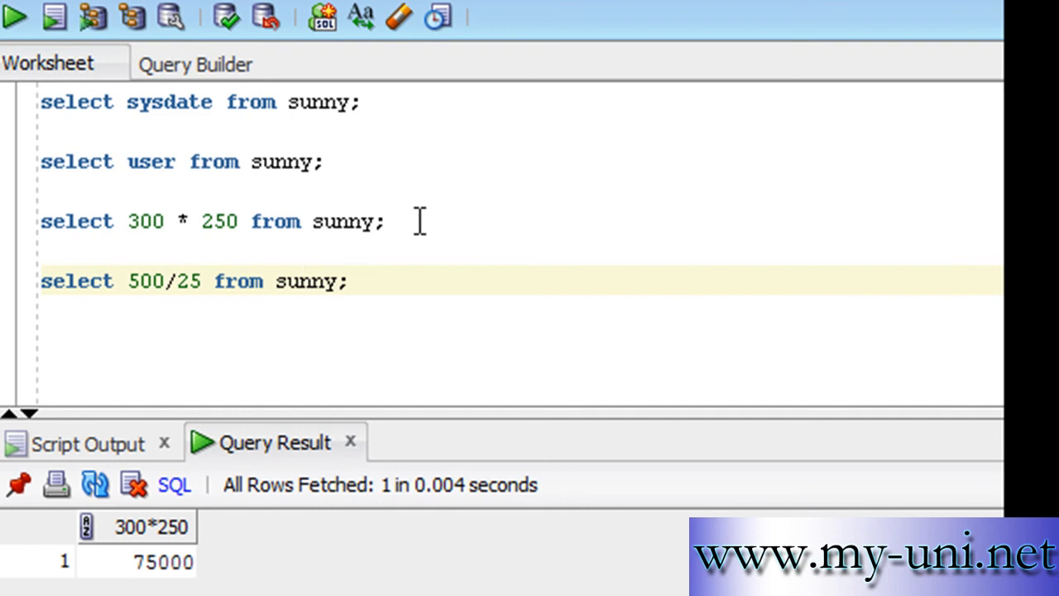